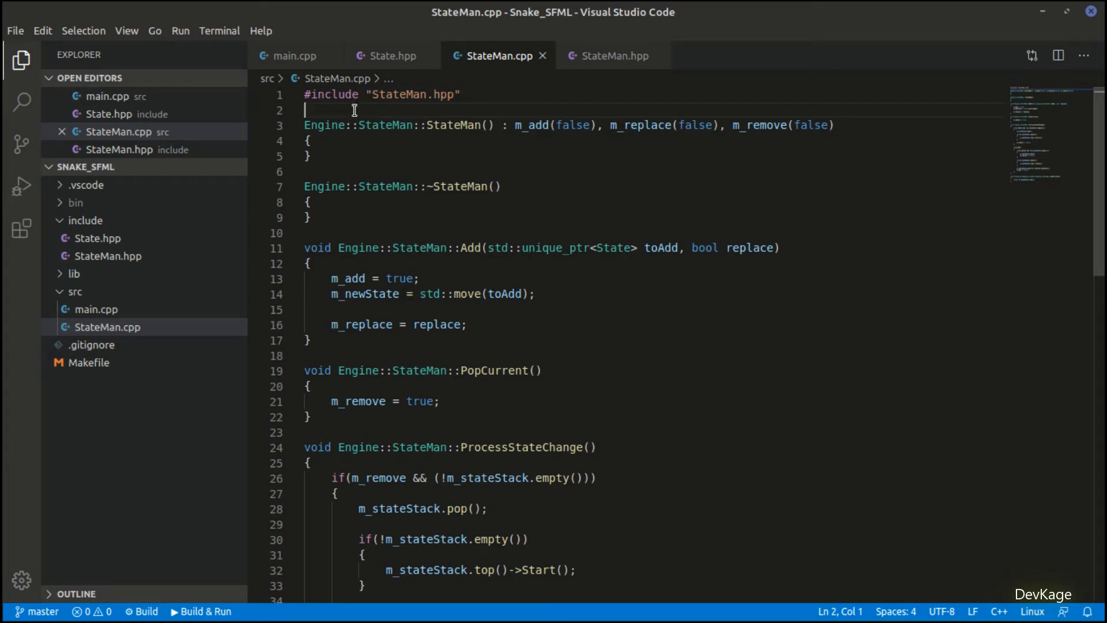
Step: Review StateMan.cpp, State.hpp's ProcessInput, and the StateMan.hpp declarations
{"action": "scroll", "scroll_direction": "down", "scroll_amount": 3}
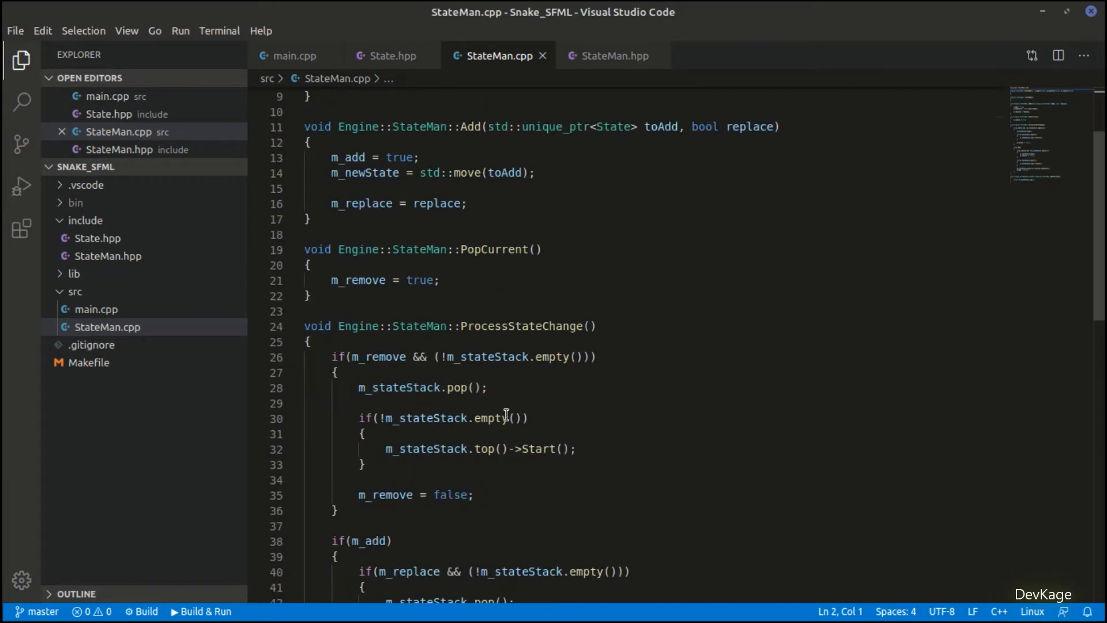
{"action": "left_click", "coordinate": [391, 56]}
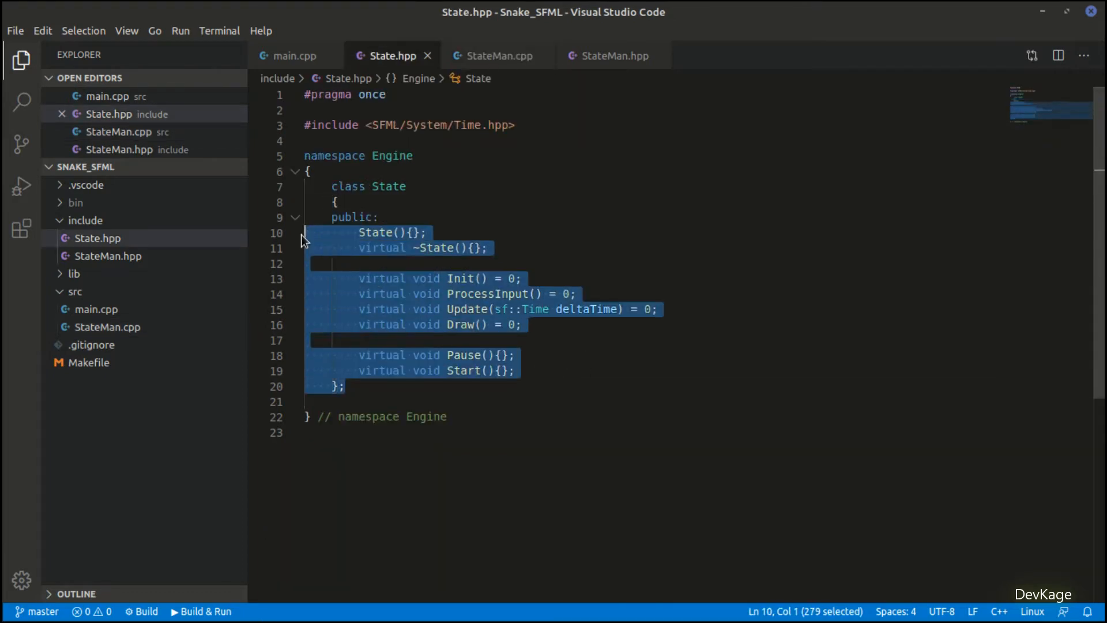
{"action": "double_click", "coordinate": [486, 294]}
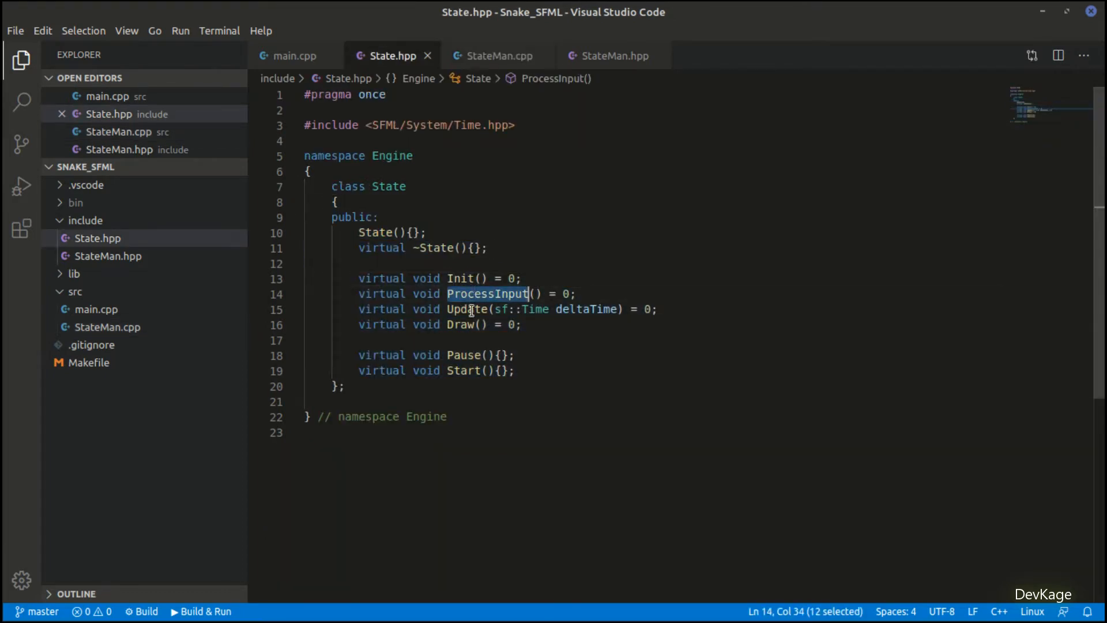
{"action": "left_click", "coordinate": [611, 56]}
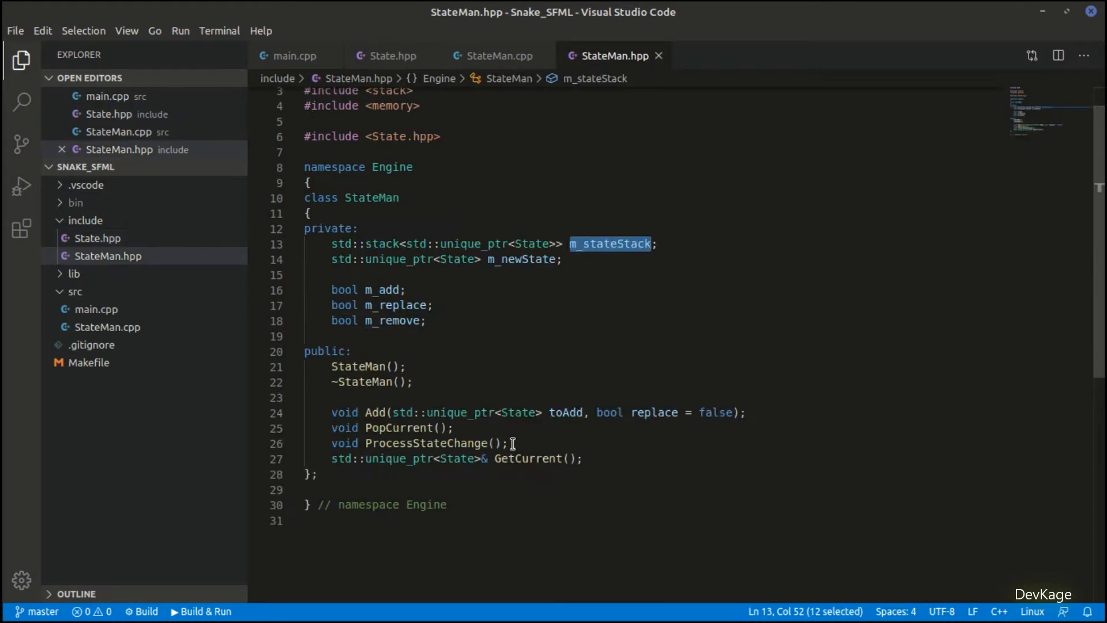
{"action": "double_click", "coordinate": [424, 443]}
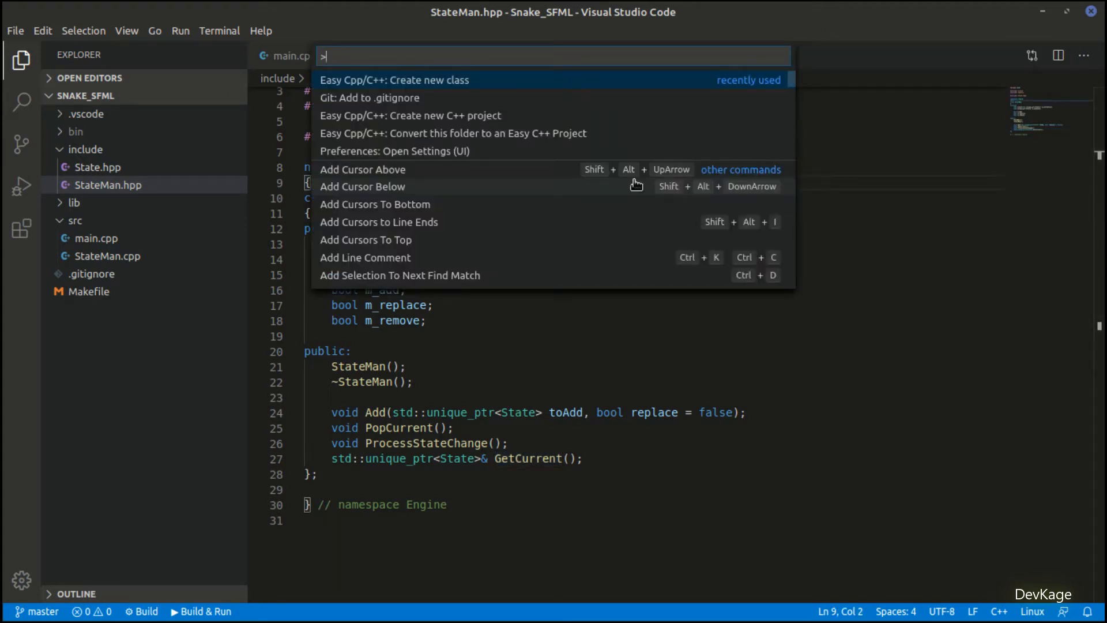
Step: Create the AssetMan class with Easy C++ 'Create new class', generating AssetMan.hpp and AssetMan.cpp
{"action": "left_click", "coordinate": [393, 79]}
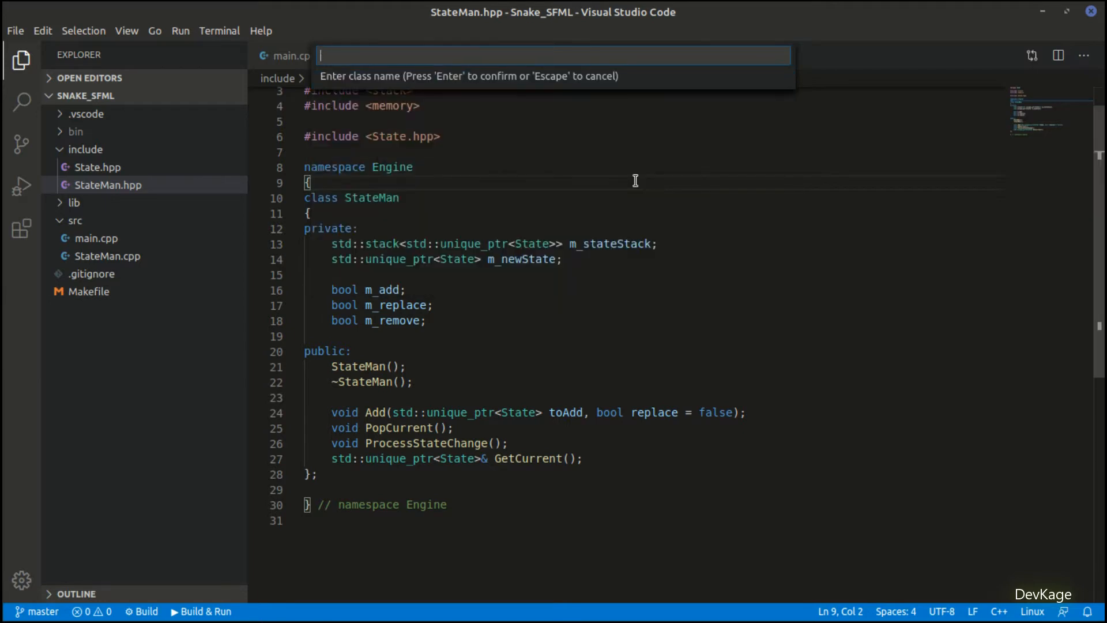
{"action": "type", "text": "AssetM"}
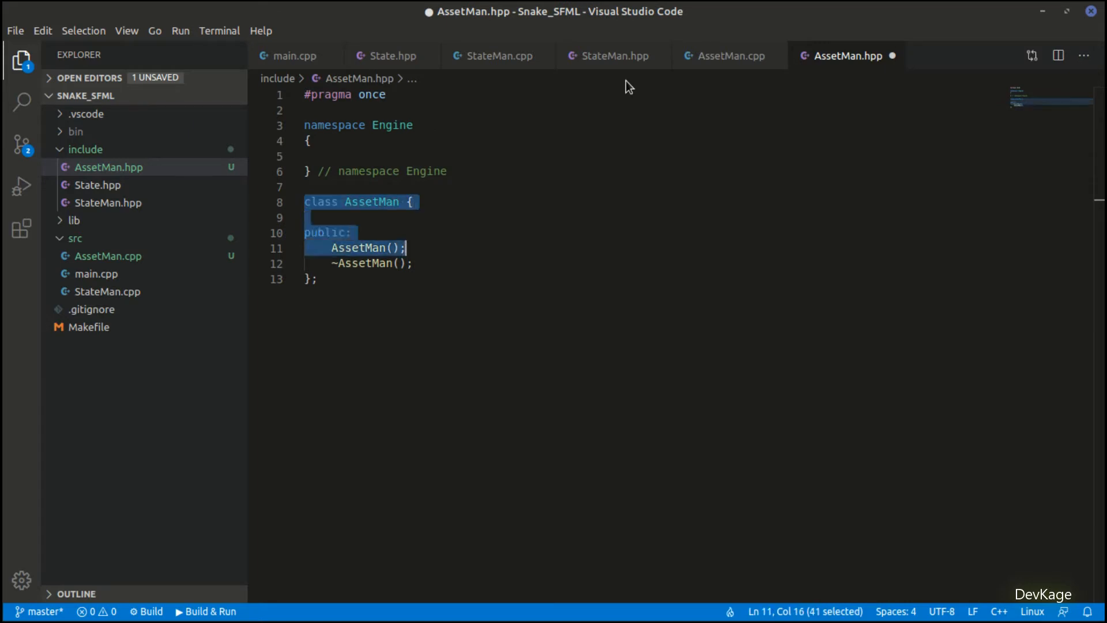
Step: Add a private: section to AssetMan and an #include <map> directive
{"action": "type", "text": "p"}
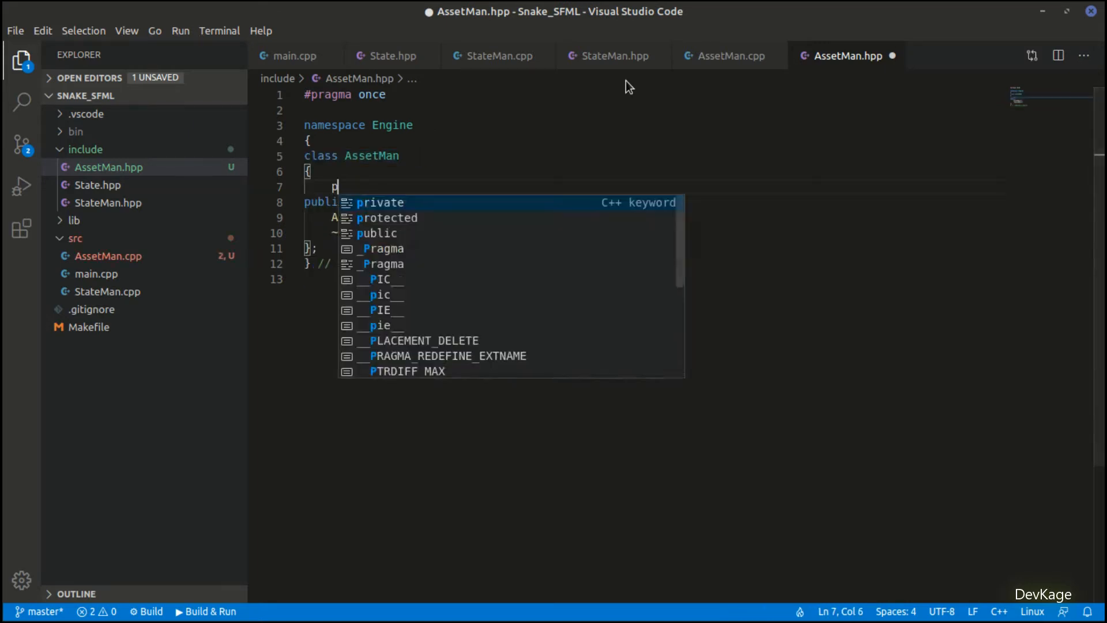
{"action": "type", "text": "rivate:"}
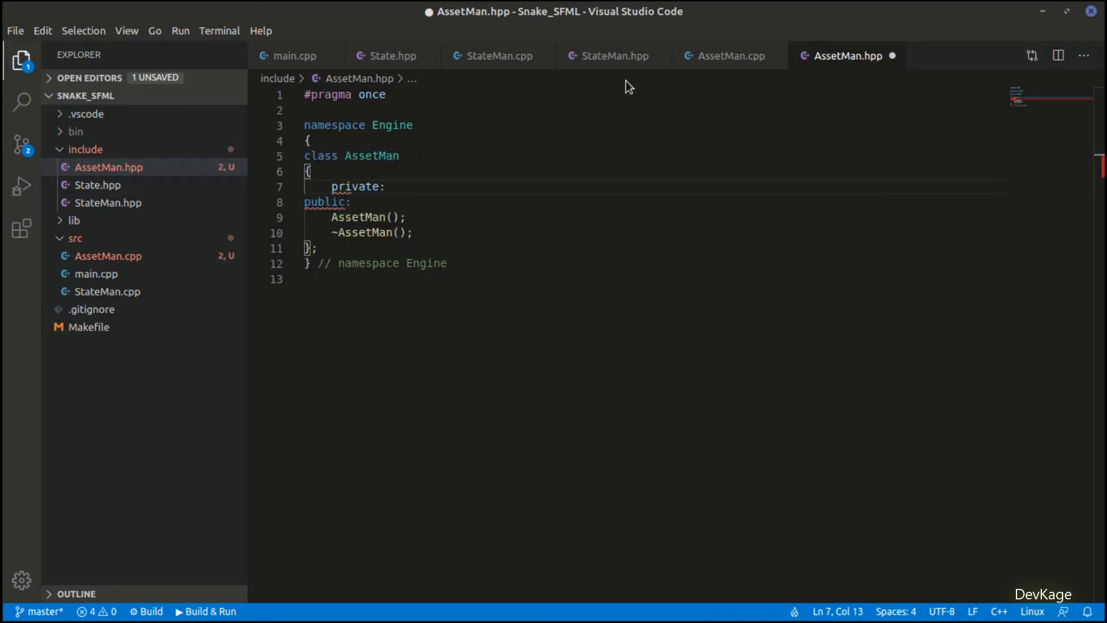
{"action": "key", "text": "Enter"}
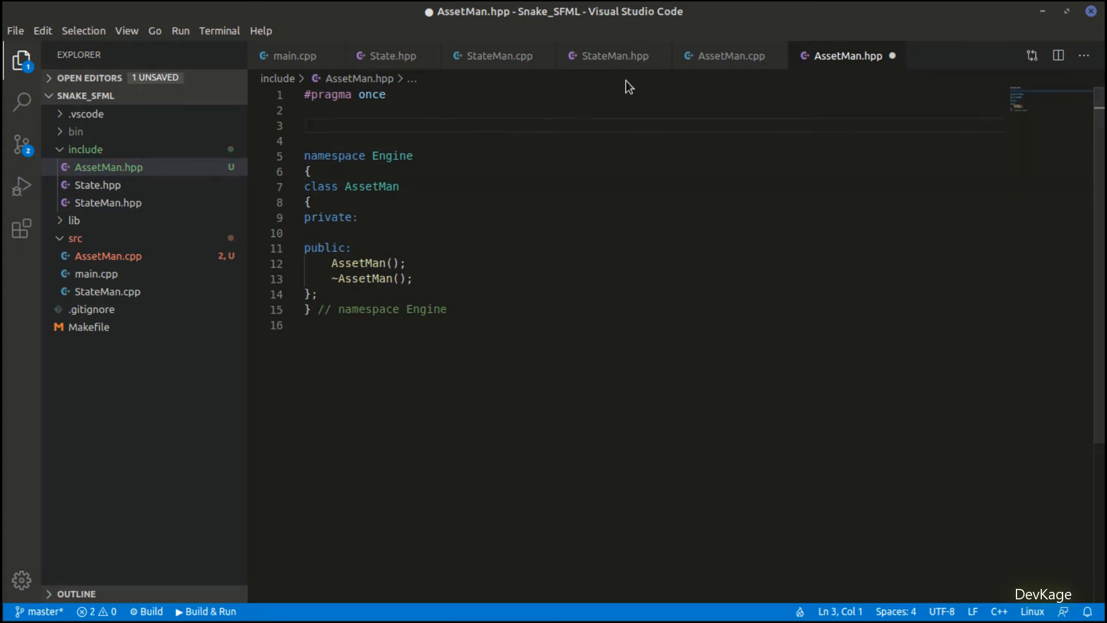
{"action": "type", "text": "#include <>"}
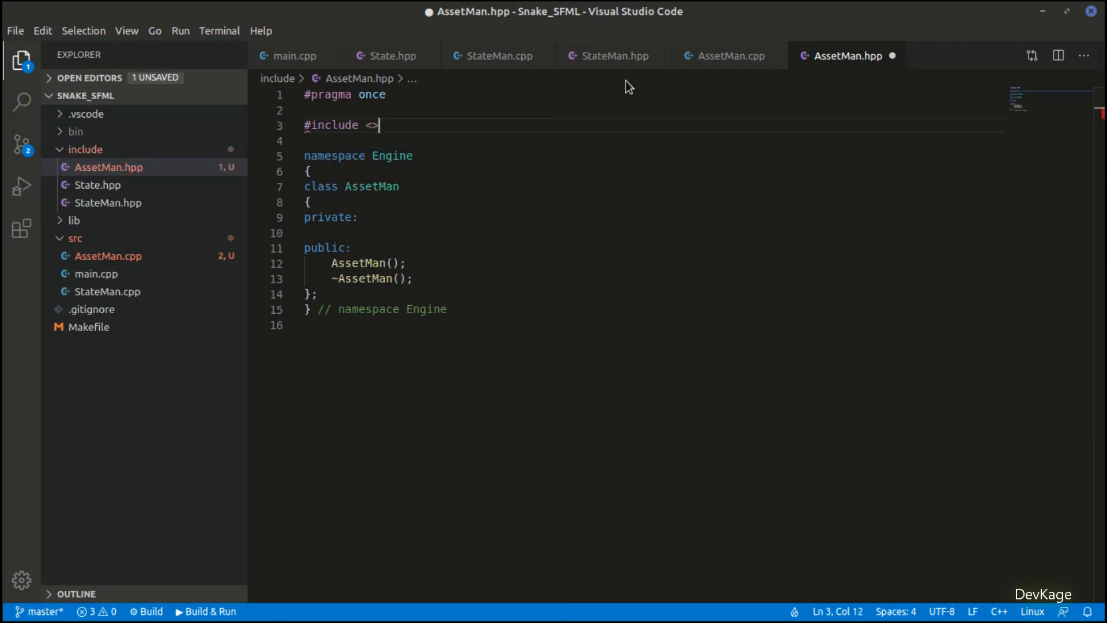
Step: Include memory plus SFML Texture.hpp and Font.hpp, and declare the m_textures and m_fonts maps
{"action": "type", "text": "std::map<int, std:>"}
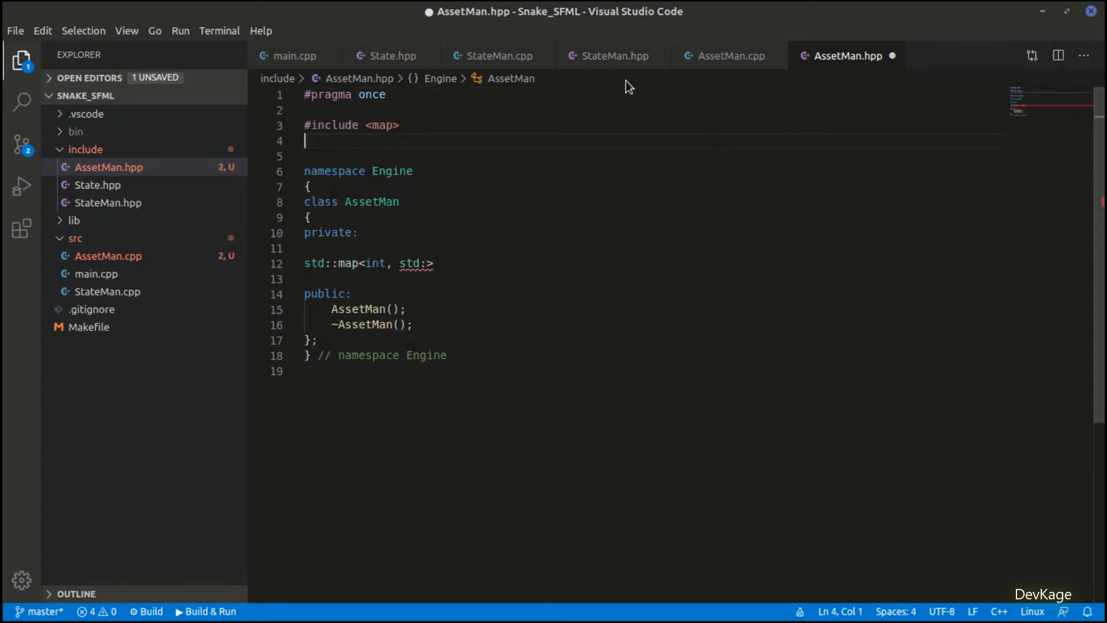
{"action": "type", "text": "#include <memory>"}
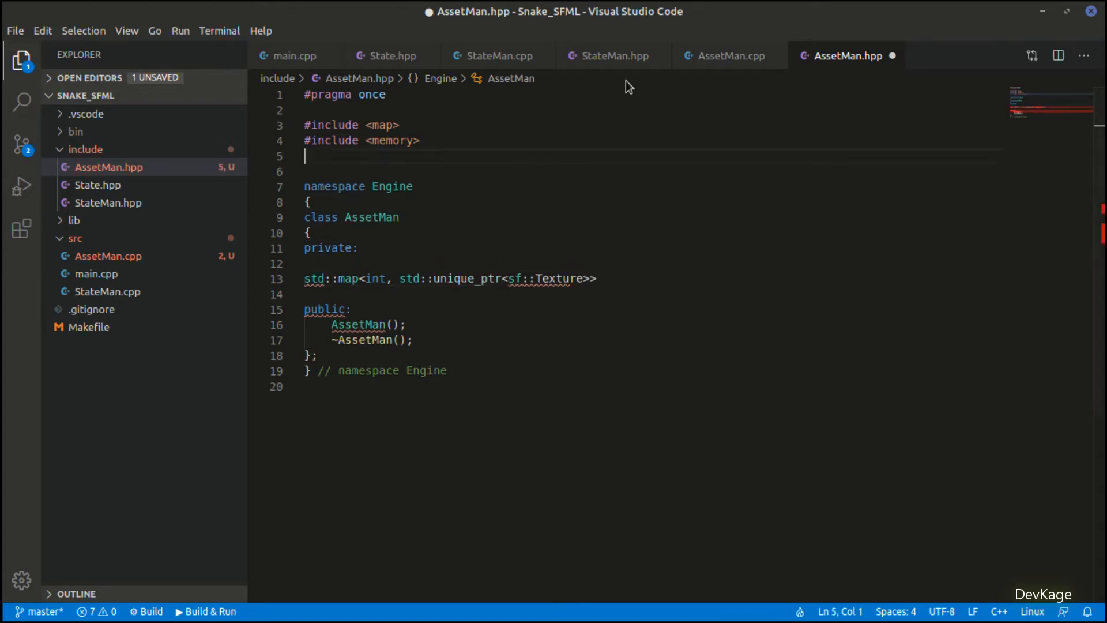
{"action": "type", "text": "#include <SFML/Graphics/Texture.hpp>"}
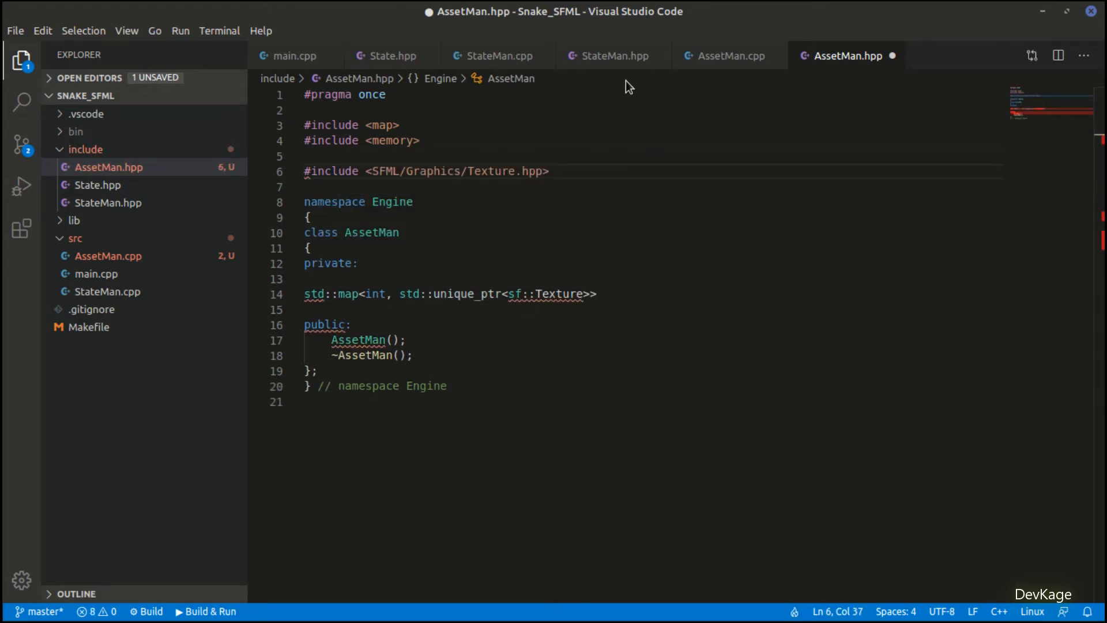
{"action": "type", "text": "#include <SFML/Graphics/Font.hpp>"}
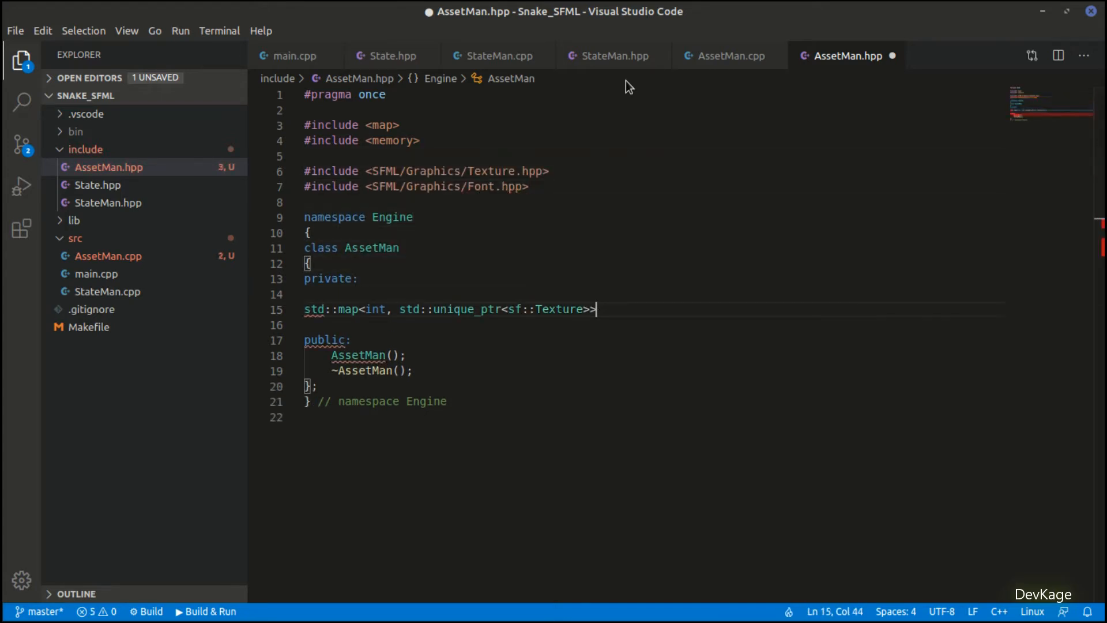
{"action": "type", "text": "m_textures;"}
{"action": "type", "text": "std::map<int, std::unique_ptr<sf::Font>> m_fonts;"}
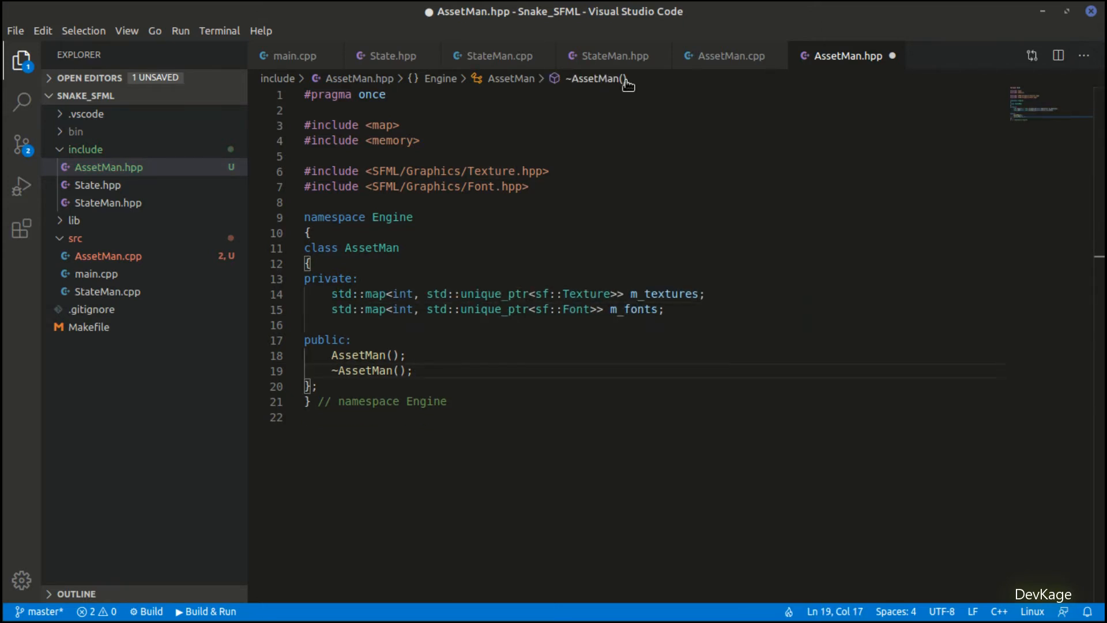
Step: Declare void AddTexture(), void AddFont(), const sf::Texture &GetTexture() const and const sf::Font &GetFont() const
{"action": "type", "text": "void AddTexture();"}
{"action": "type", "text": "void AddFont();"}
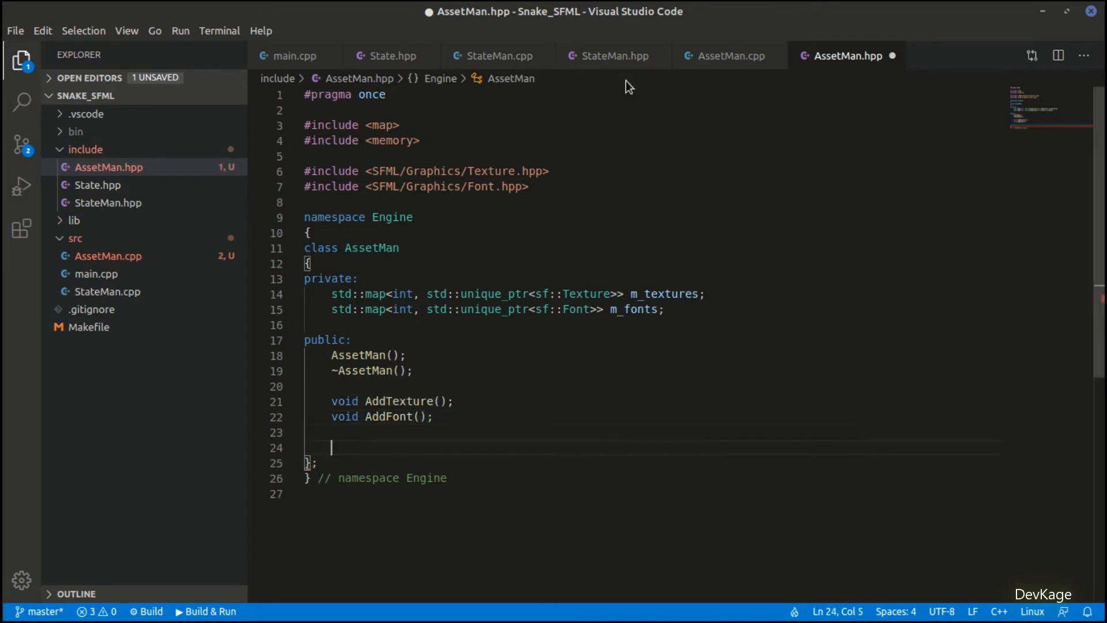
{"action": "type", "text": "const sf::"}
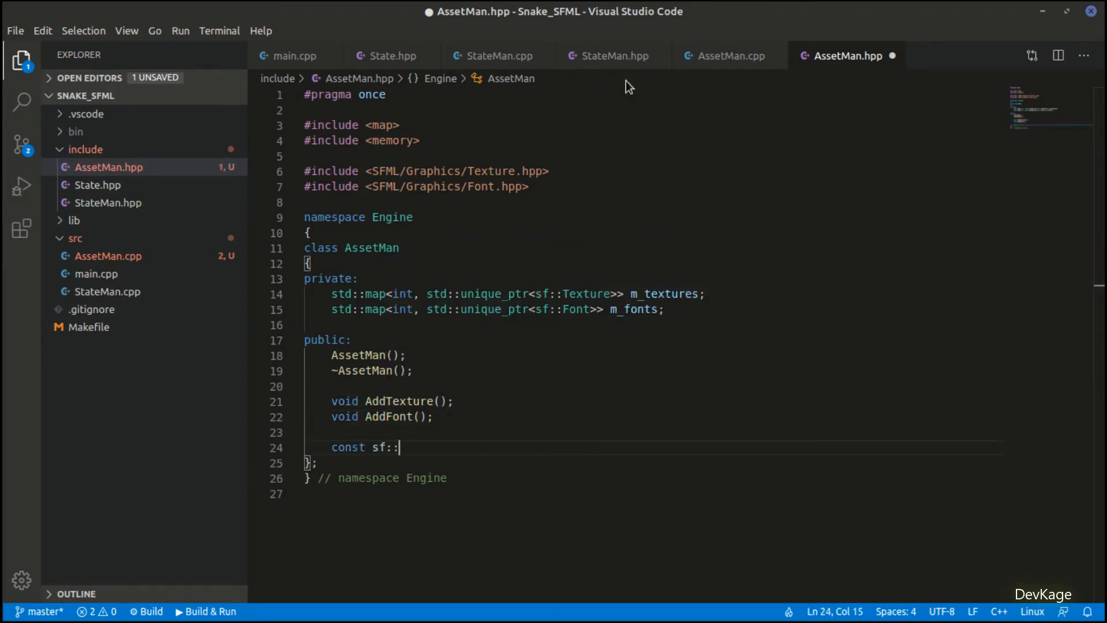
{"action": "type", "text": "Texture &GetTexture();"}
{"action": "type", "text": "const sf"}
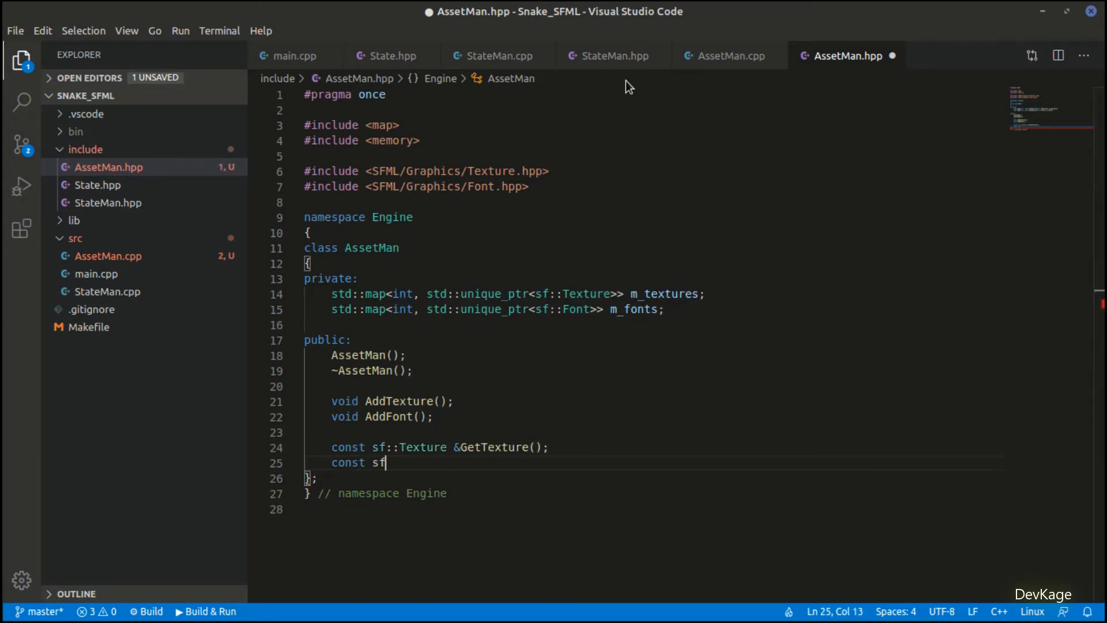
{"action": "type", "text": "::Font"}
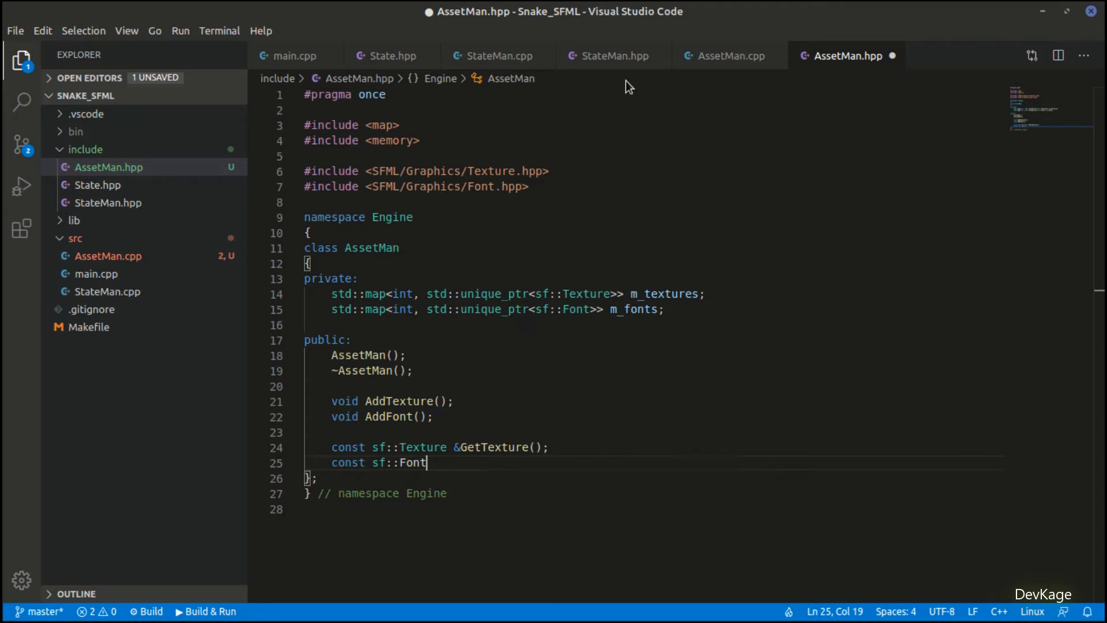
{"action": "type", "text": "&GetFont() const;"}
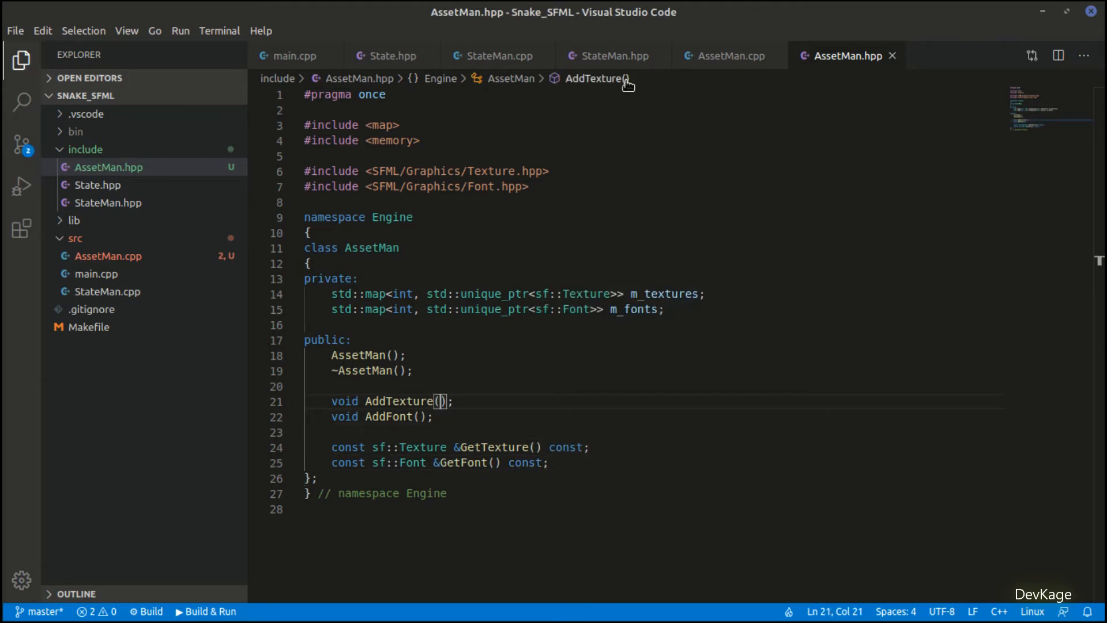
Step: Give AddTexture int id, const std::string& filePath, bool isRepeated = false, and include <string>
{"action": "type", "text": "int i"}
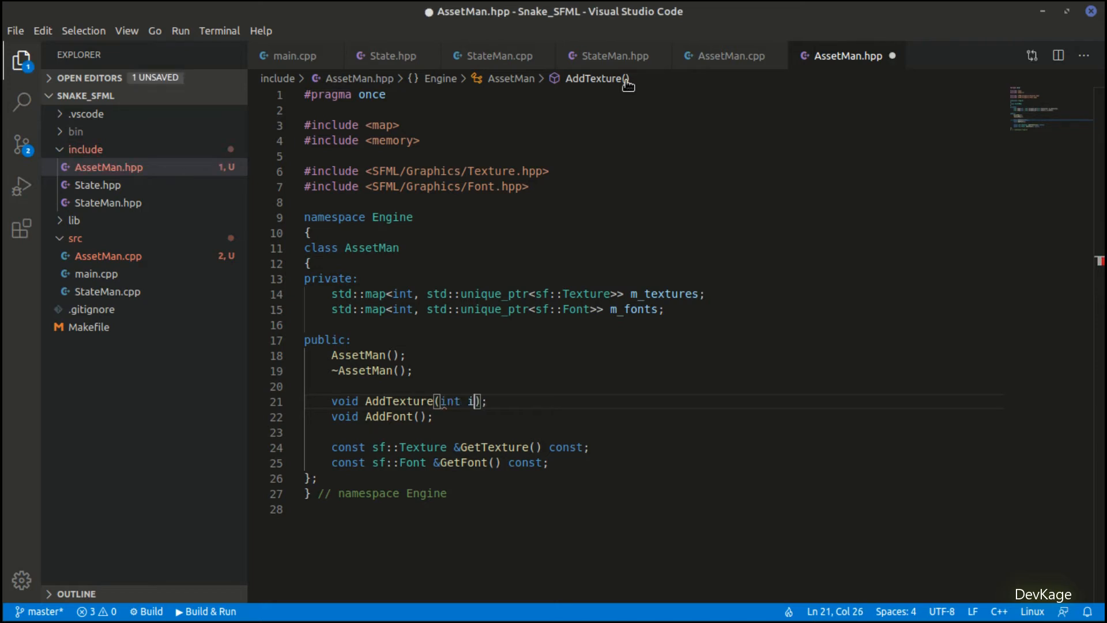
{"action": "type", "text": "d,"}
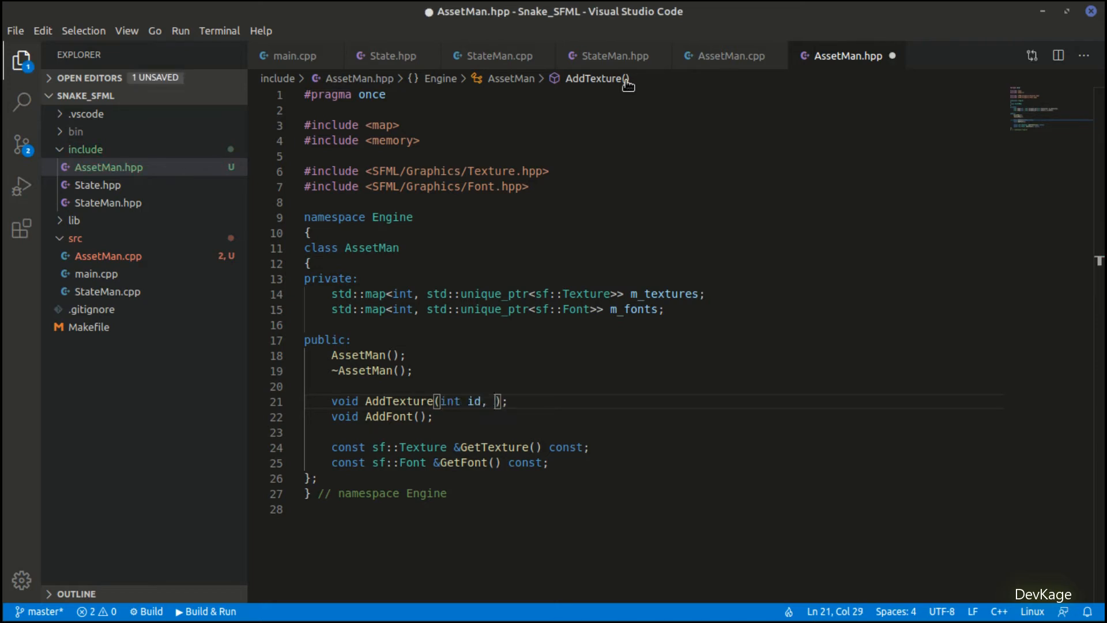
{"action": "type", "text": "std::"}
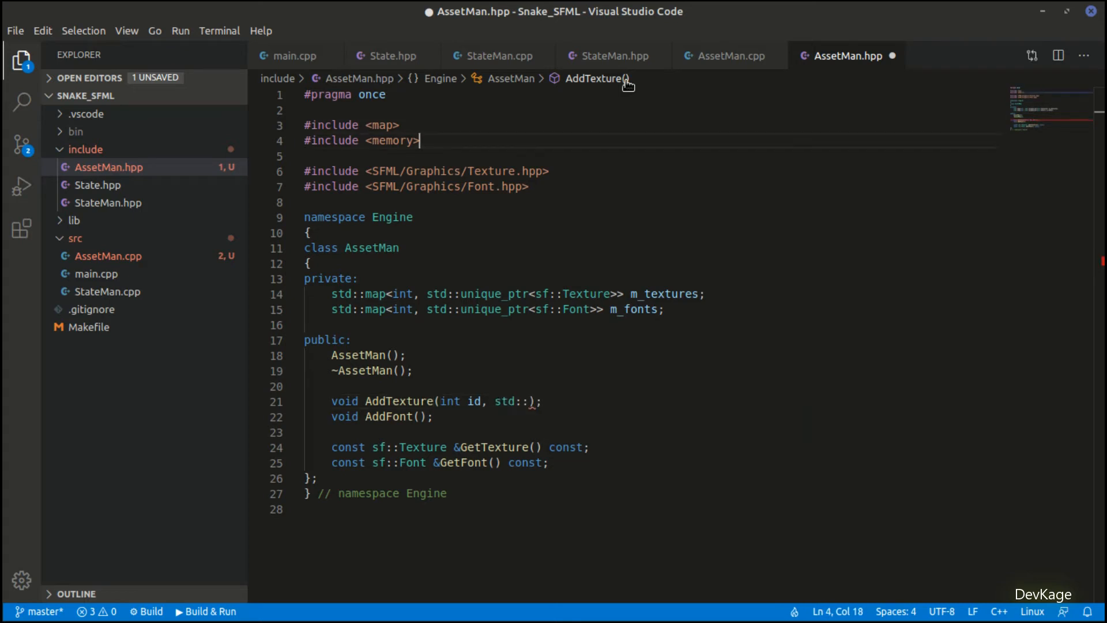
{"action": "type", "text": "#include <>"}
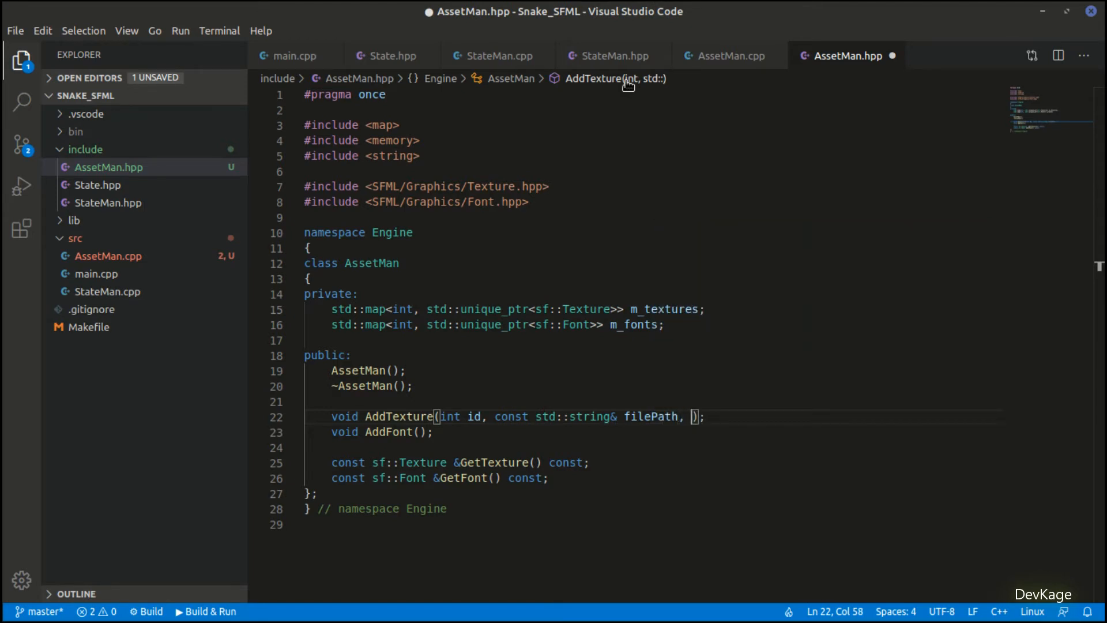
{"action": "type", "text": "bool"}
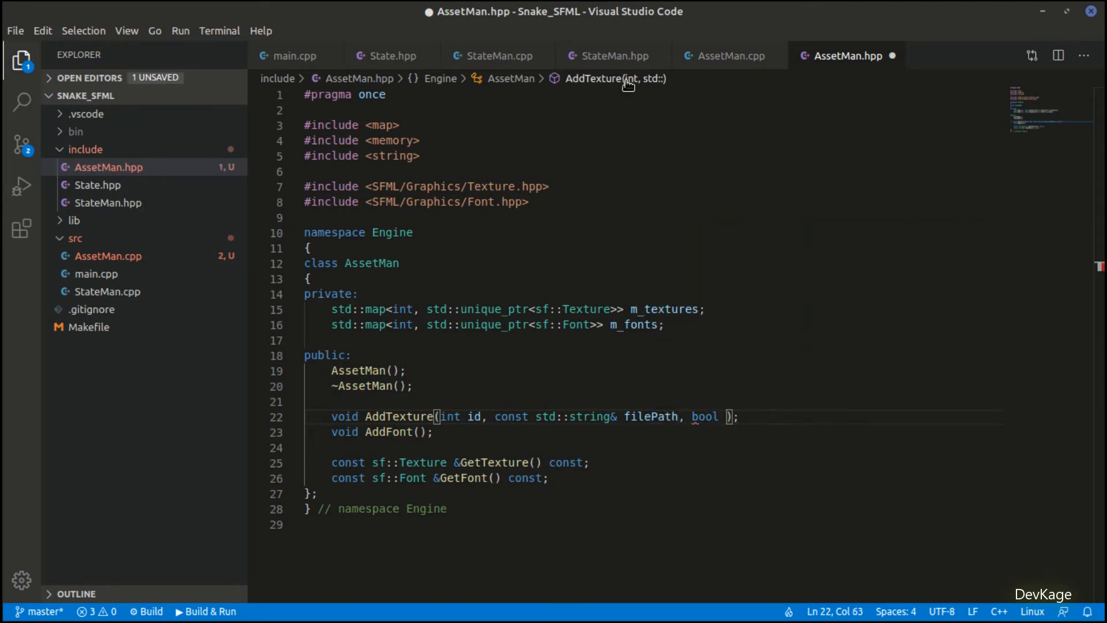
{"action": "type", "text": "isRepeated = false"}
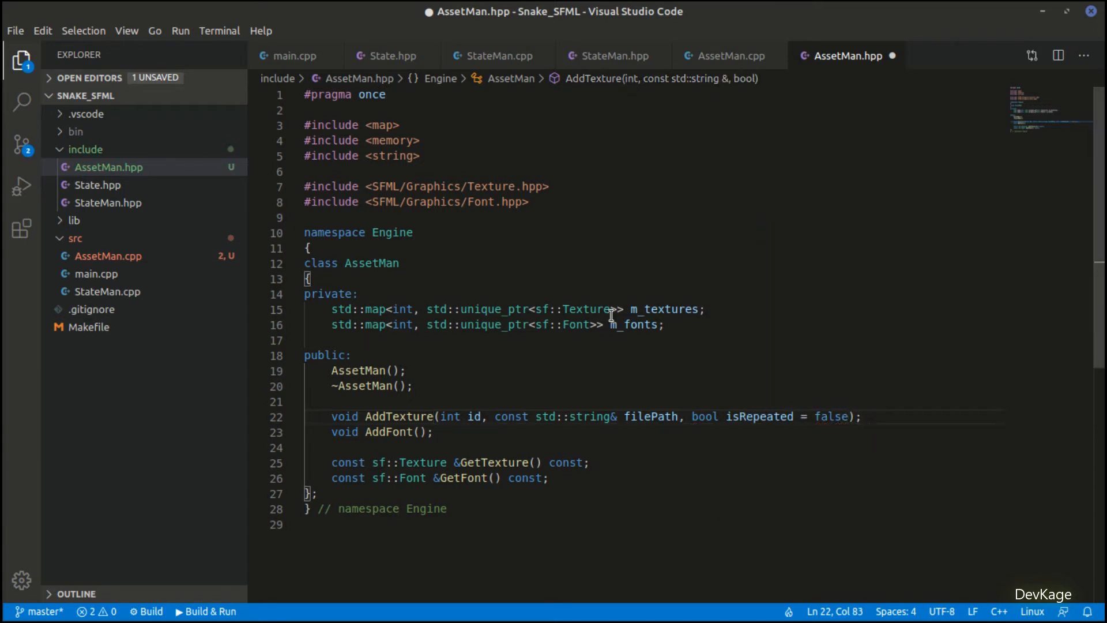
{"action": "double_click", "coordinate": [759, 416]}
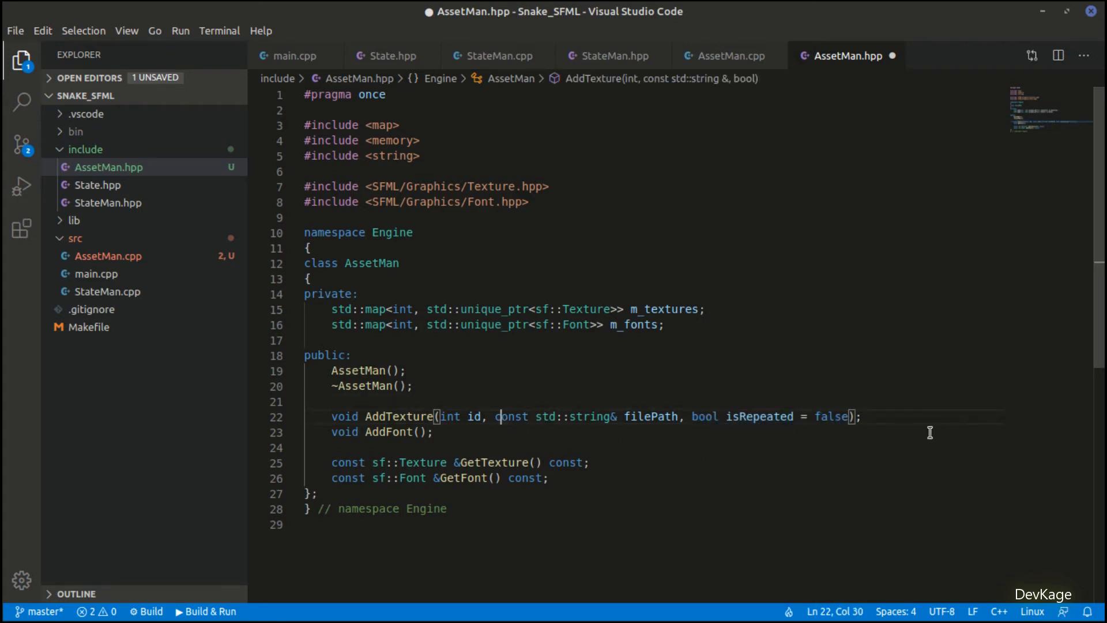
Step: Give AddFont the parameters int id and const std::string& filePath
{"action": "left_click", "coordinate": [421, 432]}
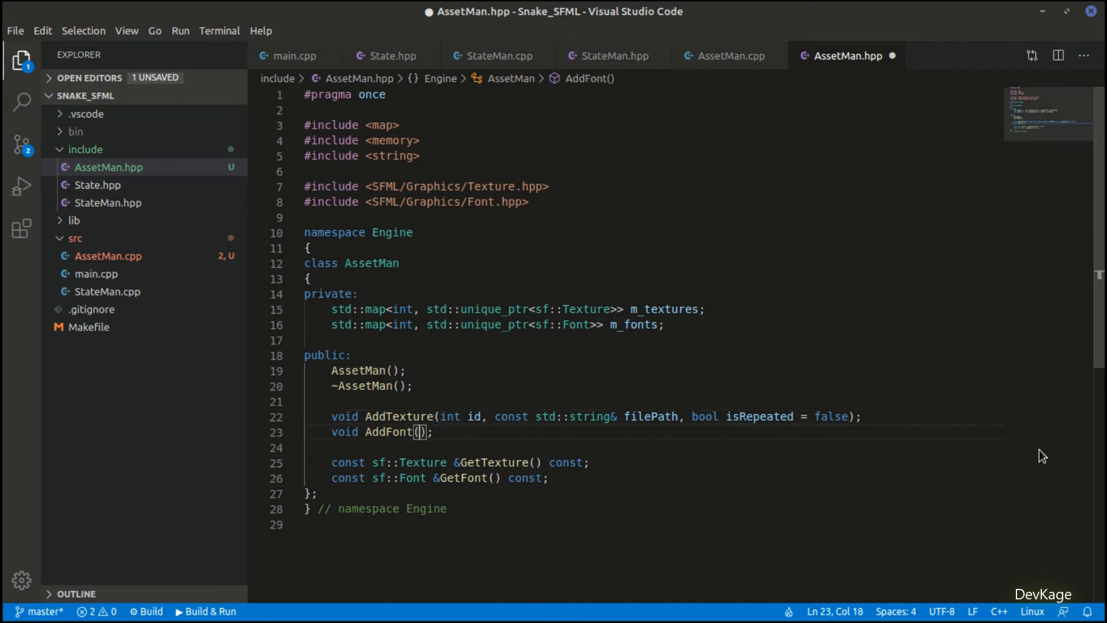
{"action": "type", "text": "int id, c"}
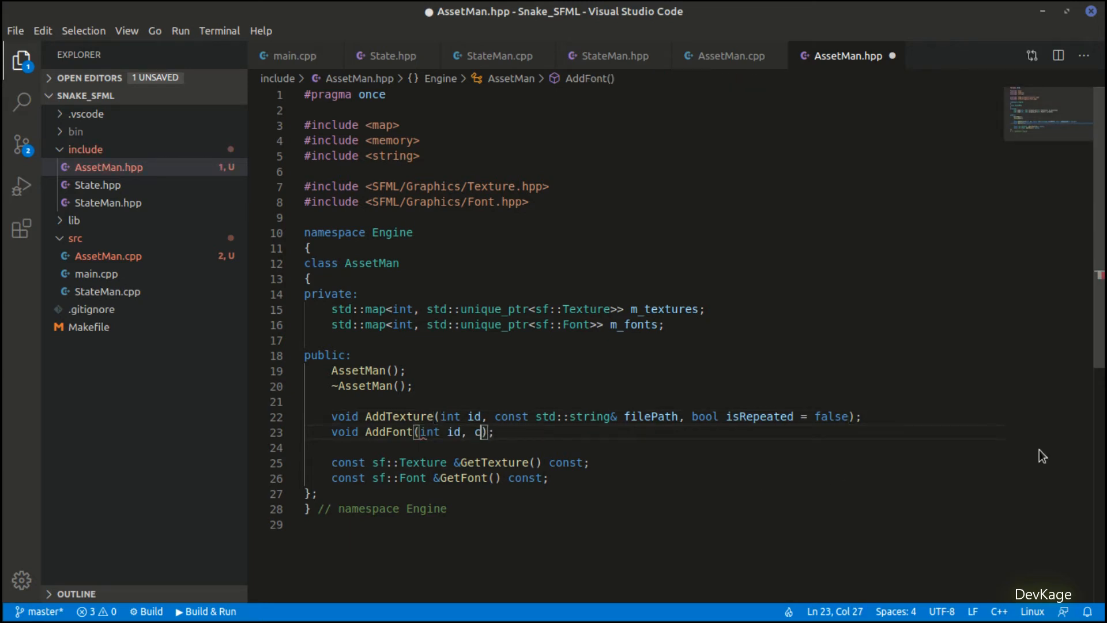
{"action": "type", "text": "onst std::string&"}
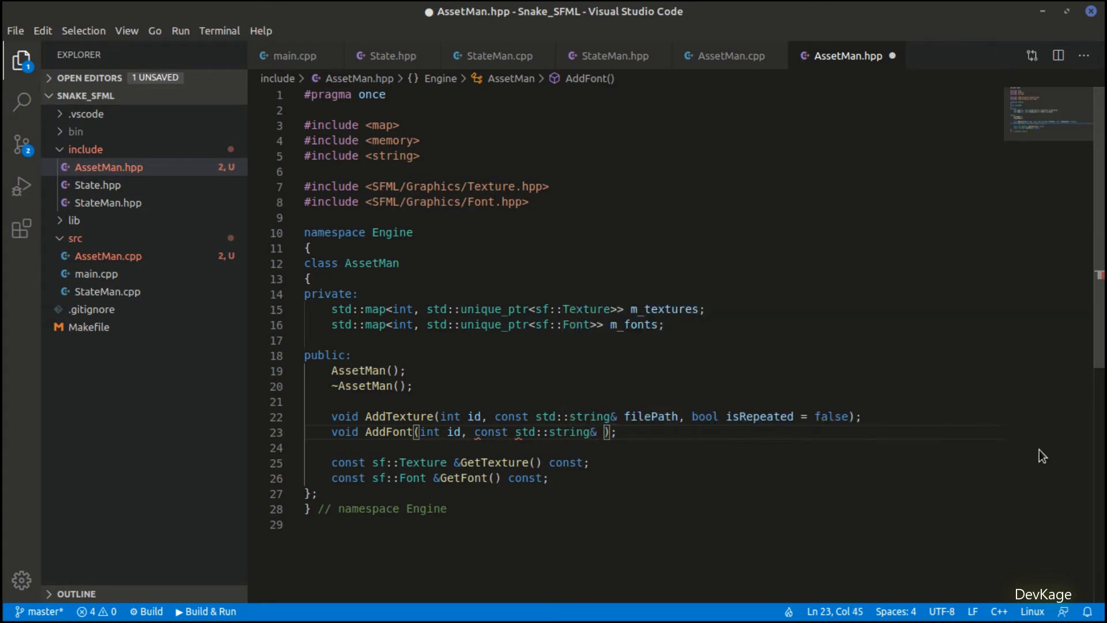
{"action": "type", "text": "filePath"}
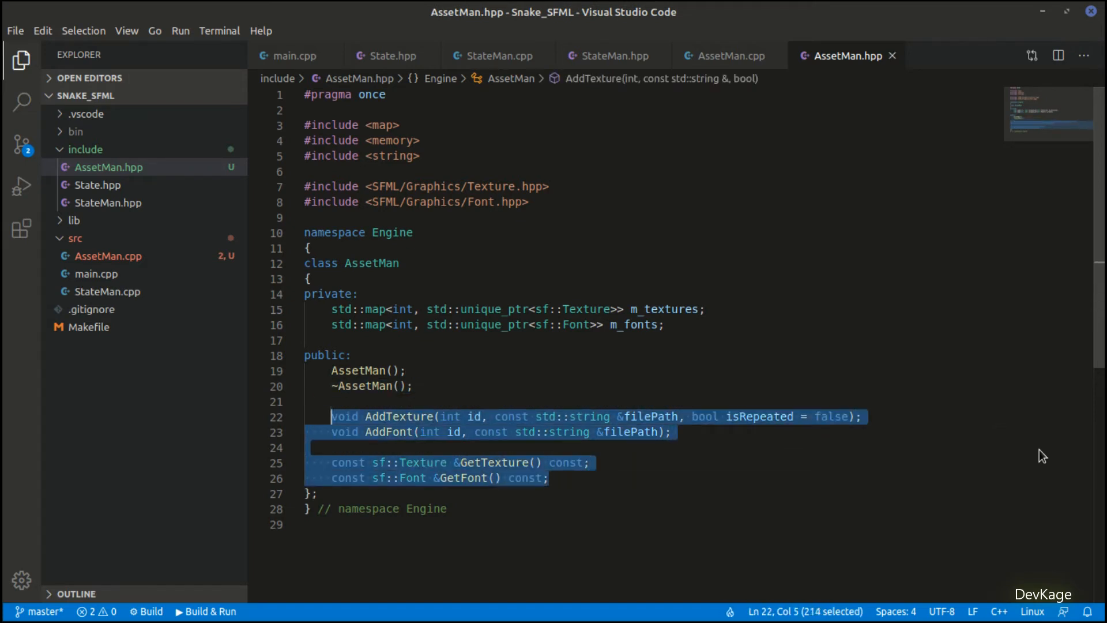
Step: Paste the four methods into AssetMan.cpp as Engine::AssetMan:: definitions with empty bodies
{"action": "left_click", "coordinate": [723, 56]}
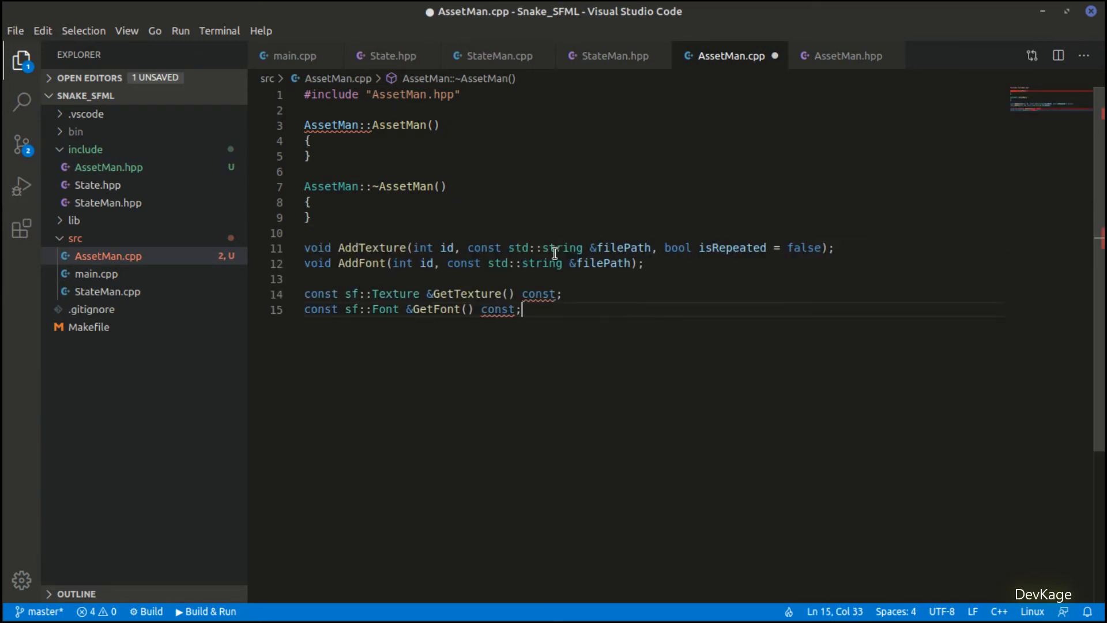
{"action": "type", "text": "Engine::AssetMan::"}
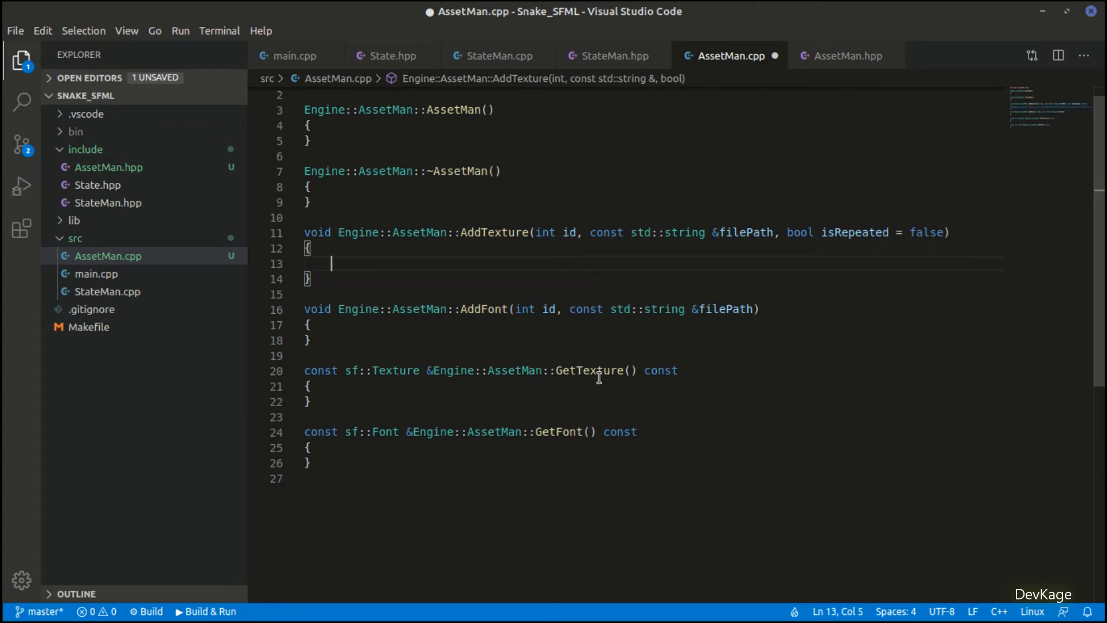
Step: Load the texture with std::make_unique and loadFromFile, then move it into m_textures[id]
{"action": "type", "text": "auto texture = std::make_unique<sf::Texture>();"}
{"action": "type", "text": "if(texture->loadFromFile"}
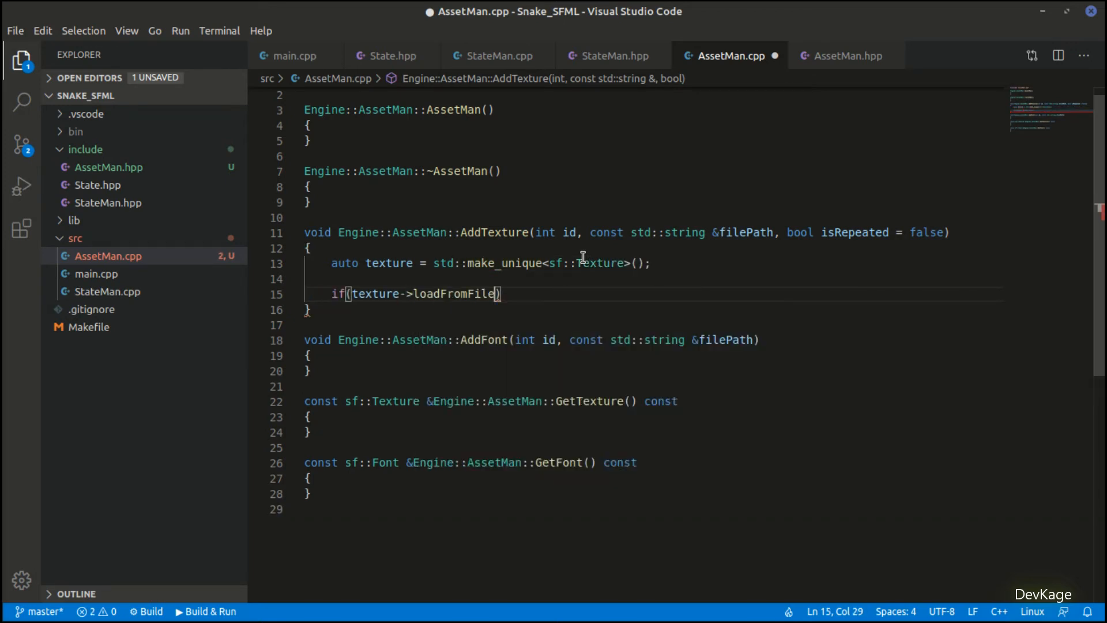
{"action": "type", "text": "()"}
{"action": "type", "text": "{"}
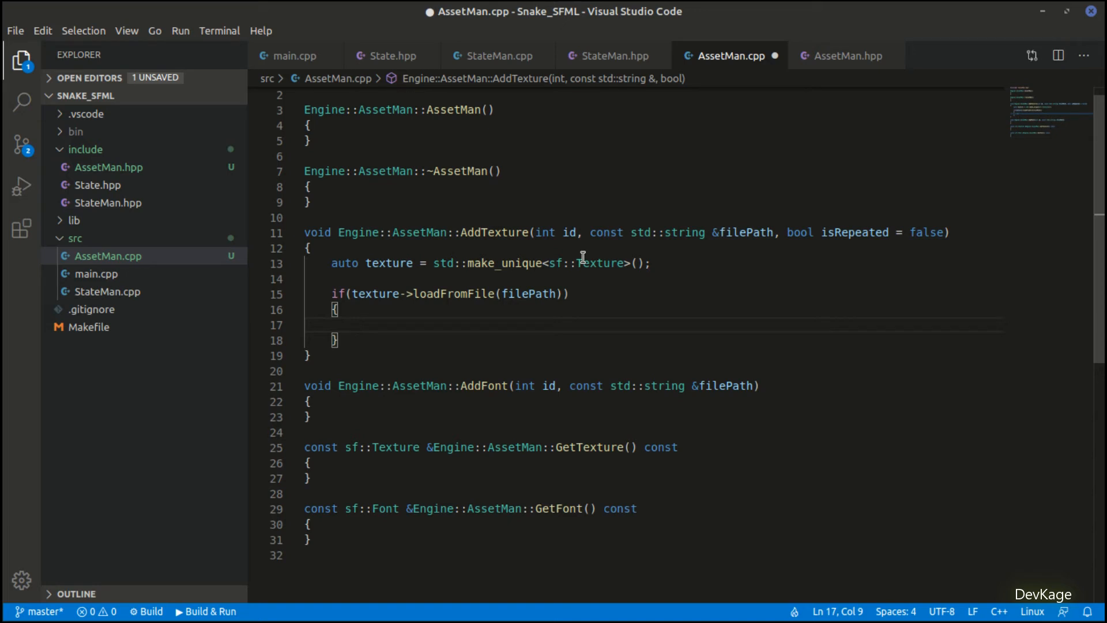
{"action": "type", "text": "m_tex"}
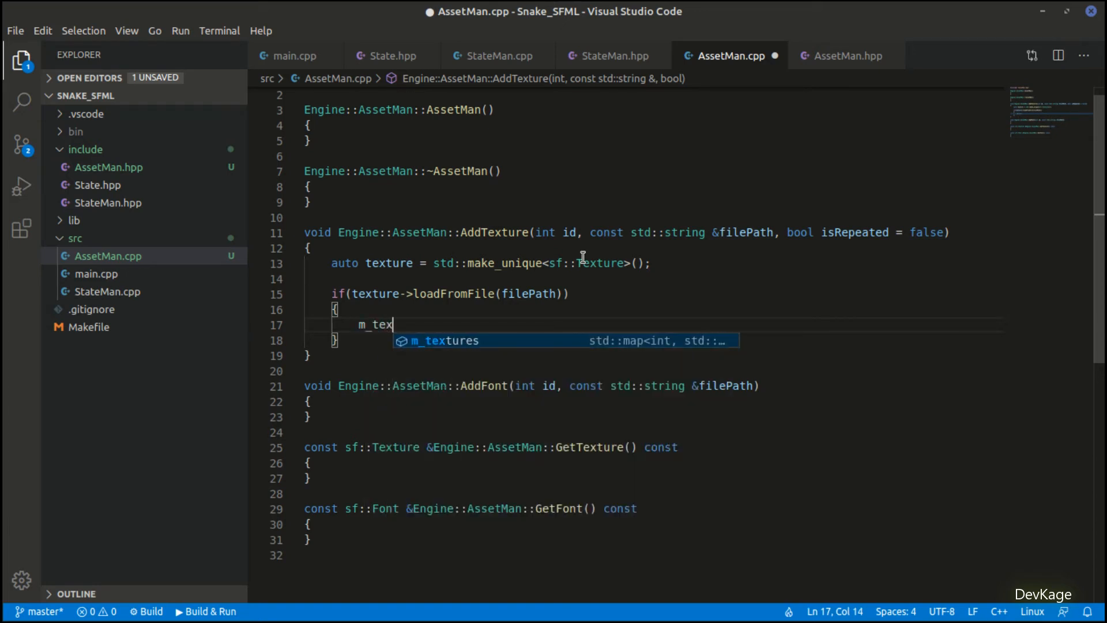
{"action": "type", "text": "tures[id] = std"}
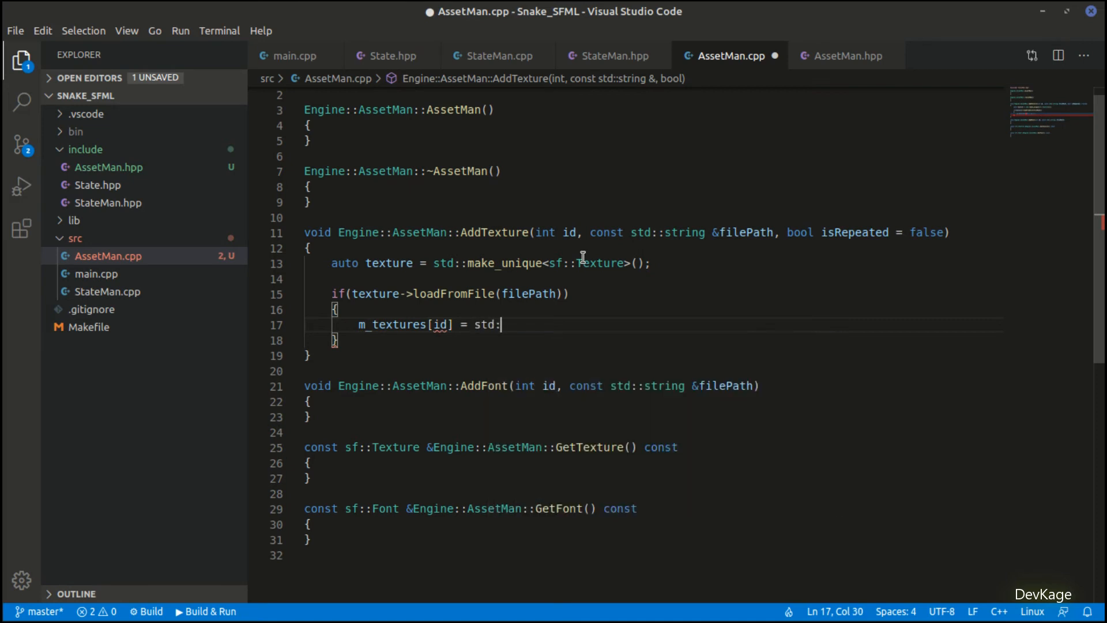
{"action": "type", "text": ":move()"}
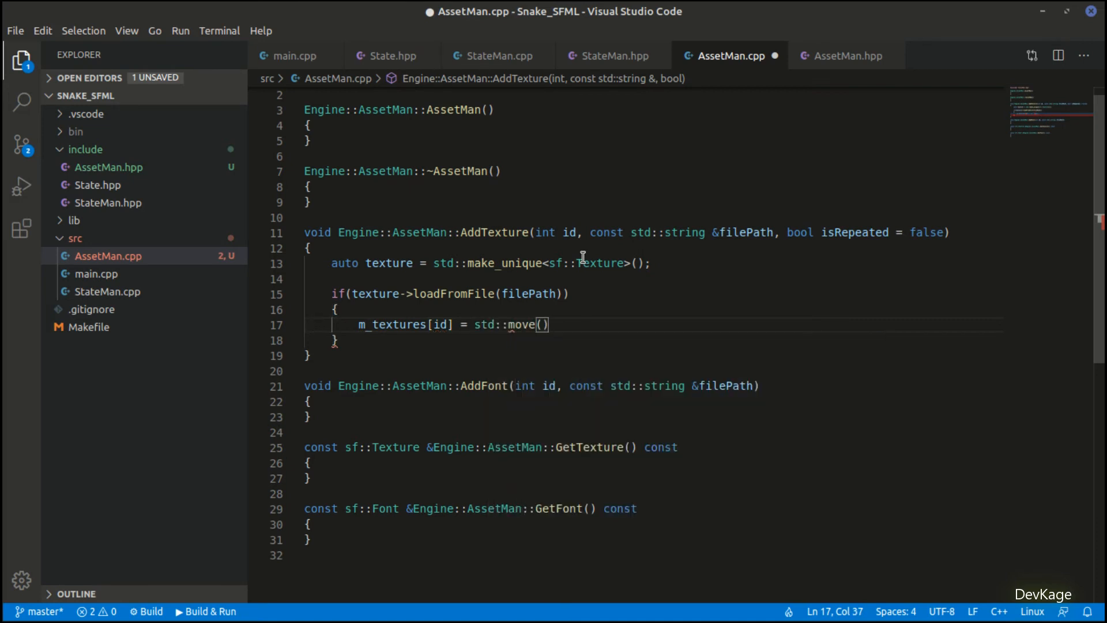
{"action": "type", "text": "texture);"}
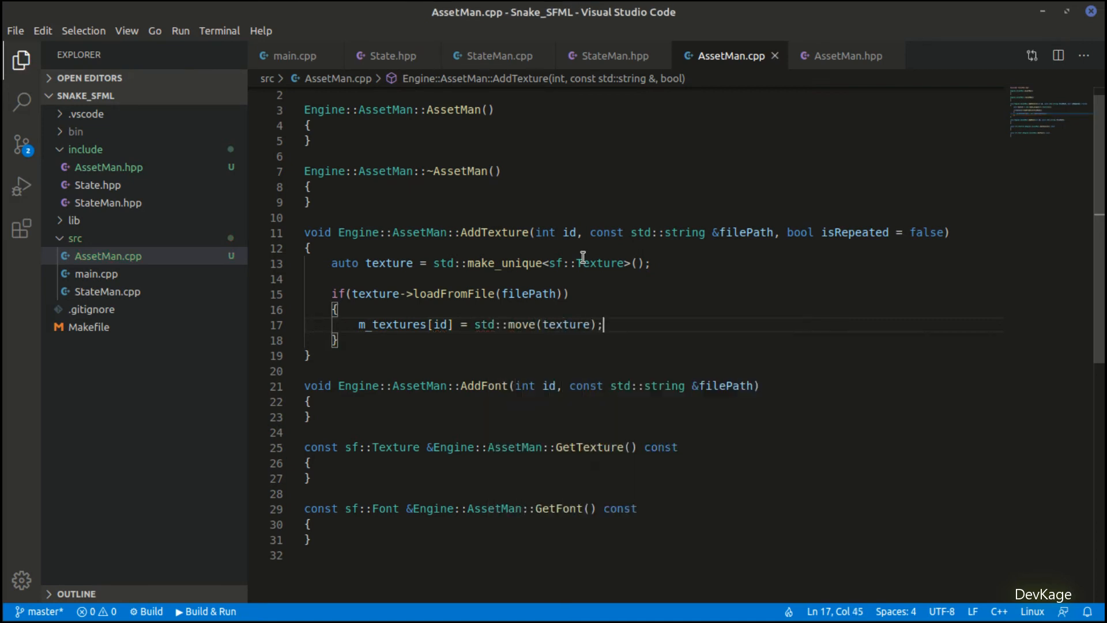
Step: Call texture->setRepeated(wantRepeated) and start AddFont's make_unique<sf::Font> line
{"action": "key", "text": "Enter"}
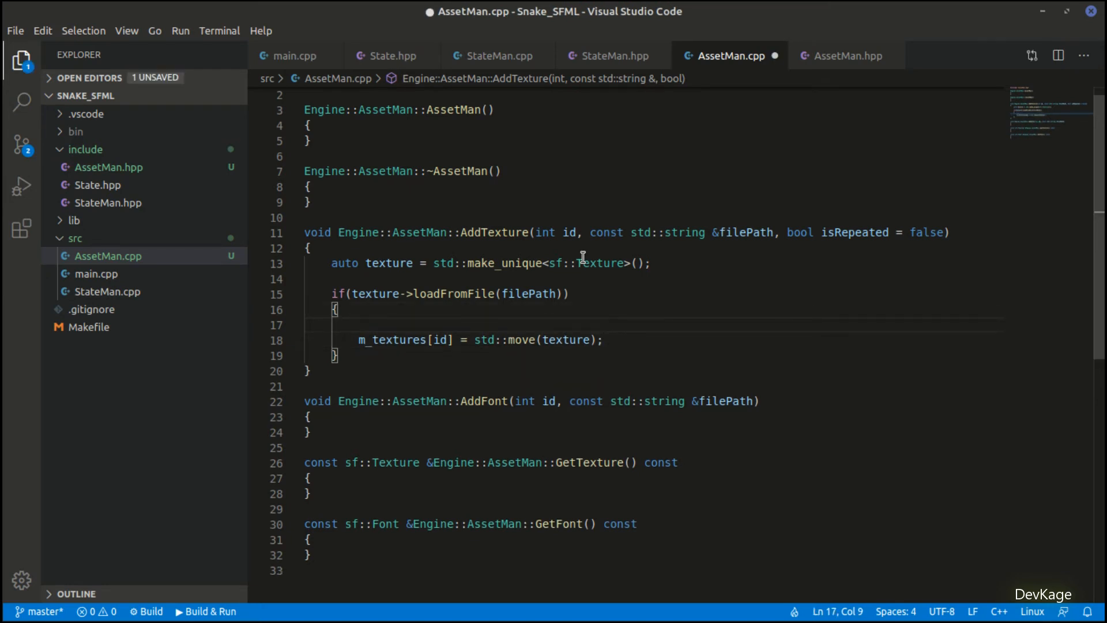
{"action": "type", "text": "texture->setRepeated()"}
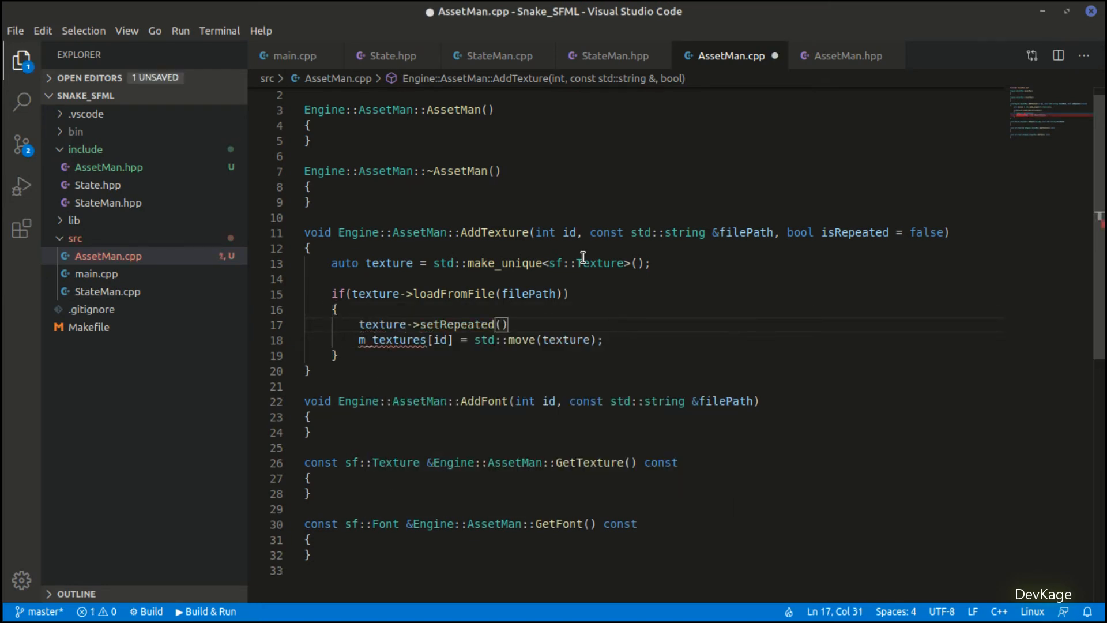
{"action": "type", "text": "isRepeated"}
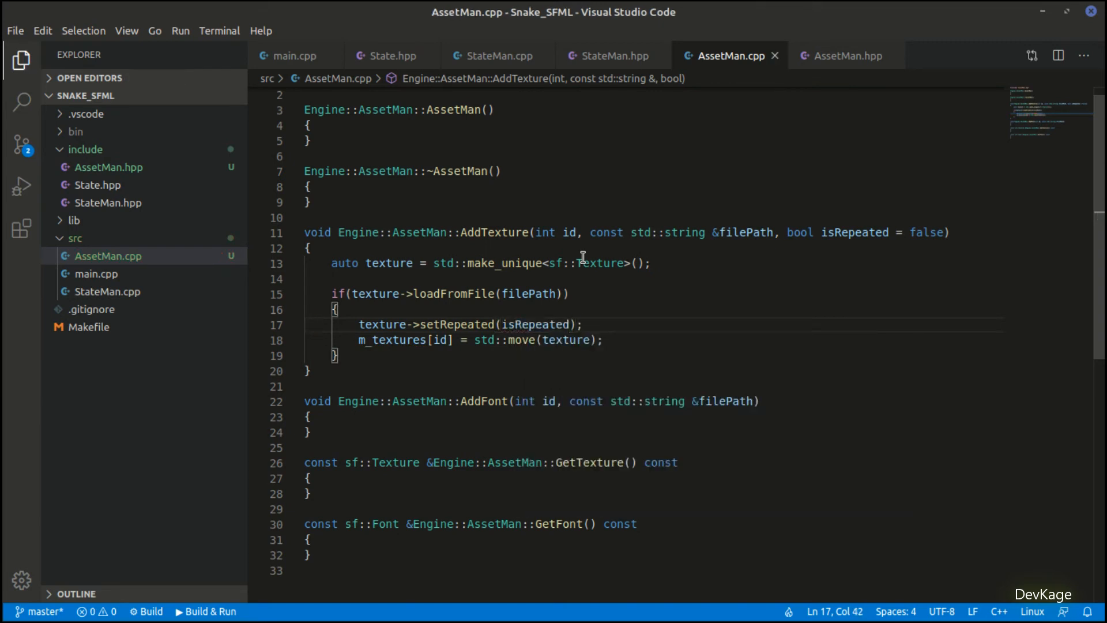
{"action": "type", "text": "wantRe"}
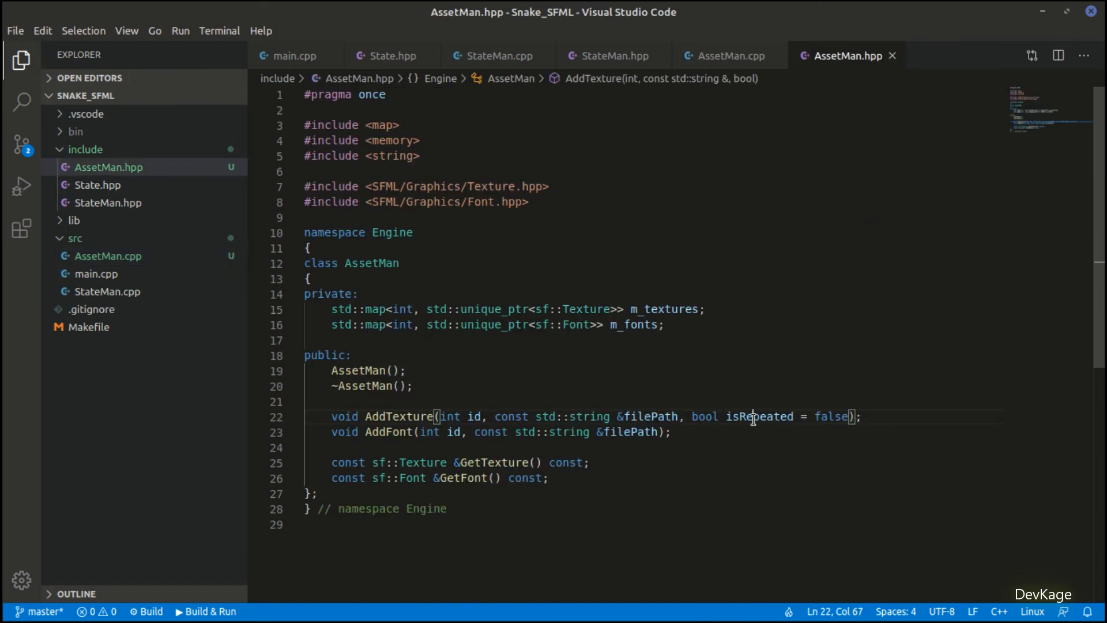
{"action": "left_click", "coordinate": [724, 56]}
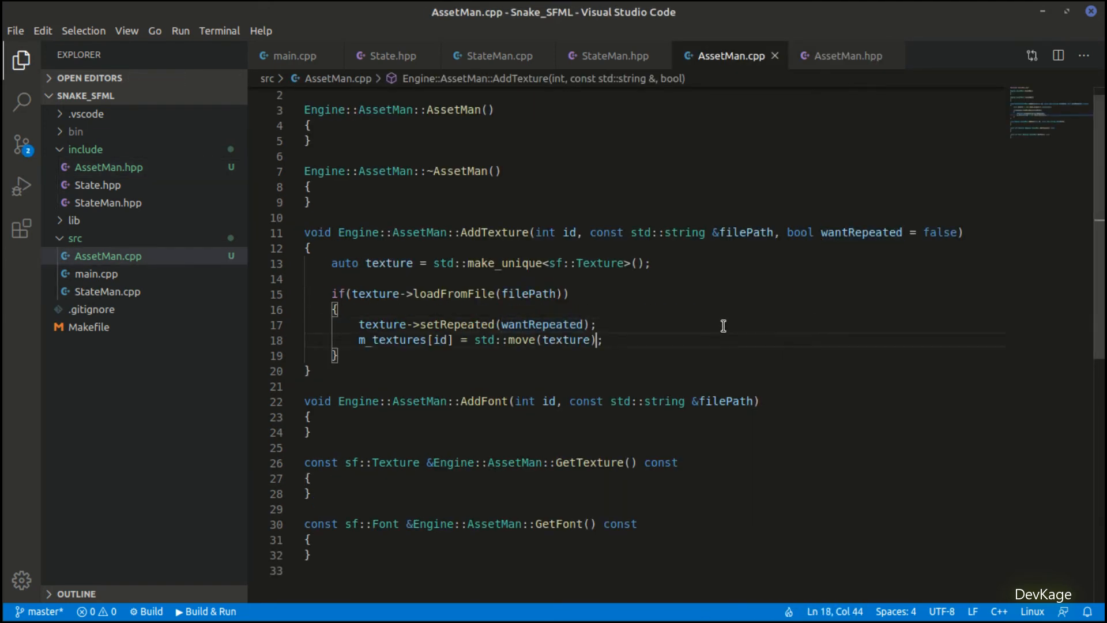
{"action": "type", "text": "auto font = std::make_unique<sf::Fn"}
{"action": "type", "text": "if(font->loadFromFile(filePath"}
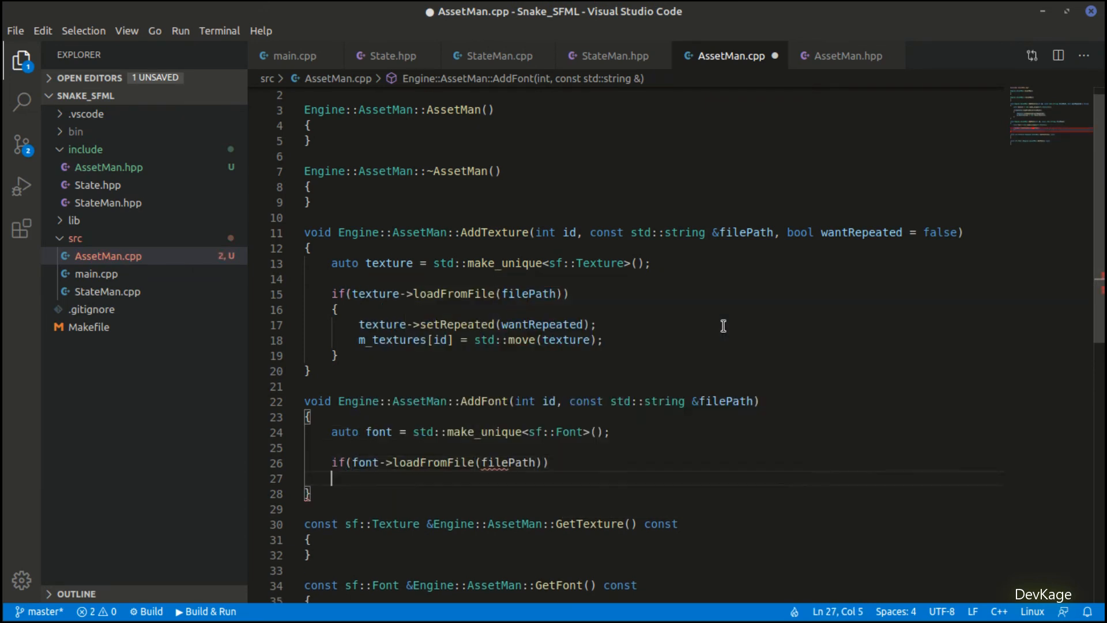
Step: Store the font with m_fonts[id] = std::move(font); and begin GetTexture's return m_textures line
{"action": "type", "text": "m_fonts[id] = std::move();"}
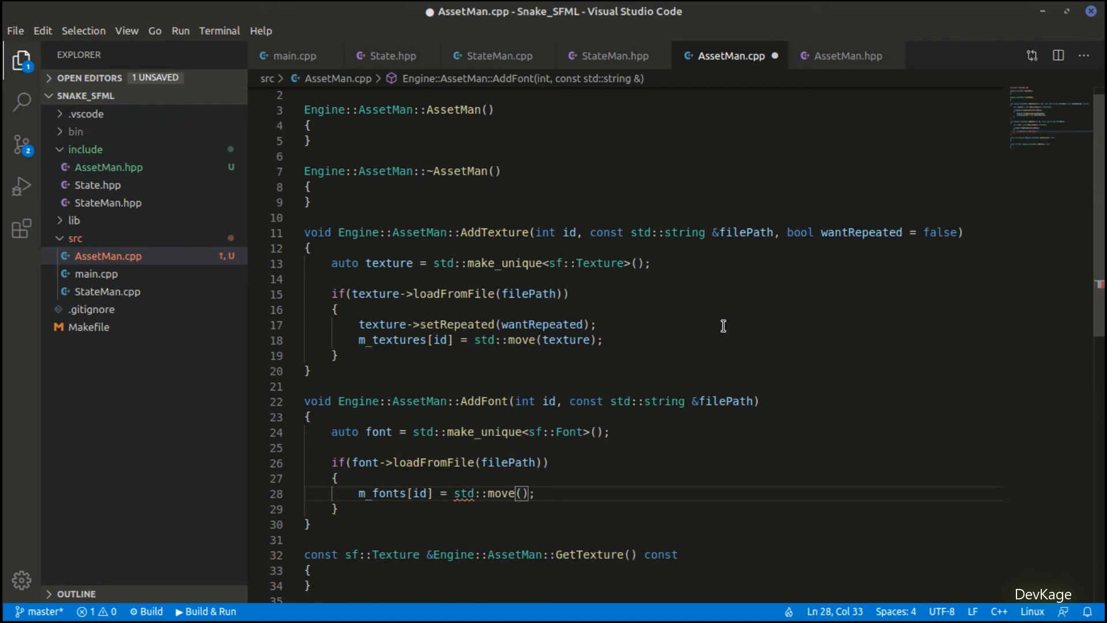
{"action": "type", "text": "font"}
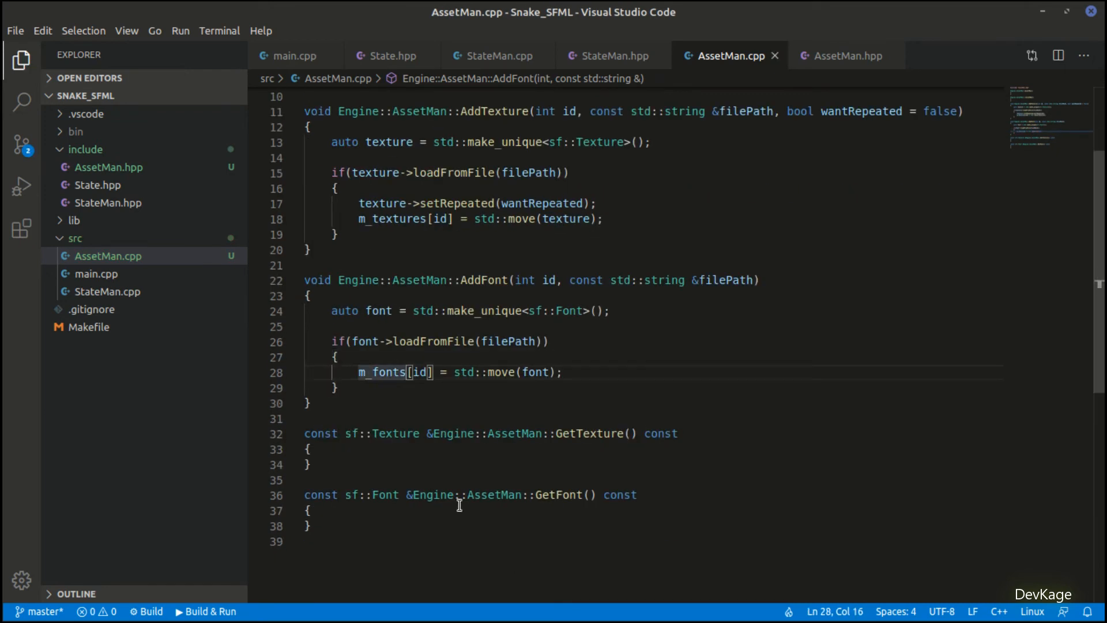
{"action": "type", "text": "return m_textures"}
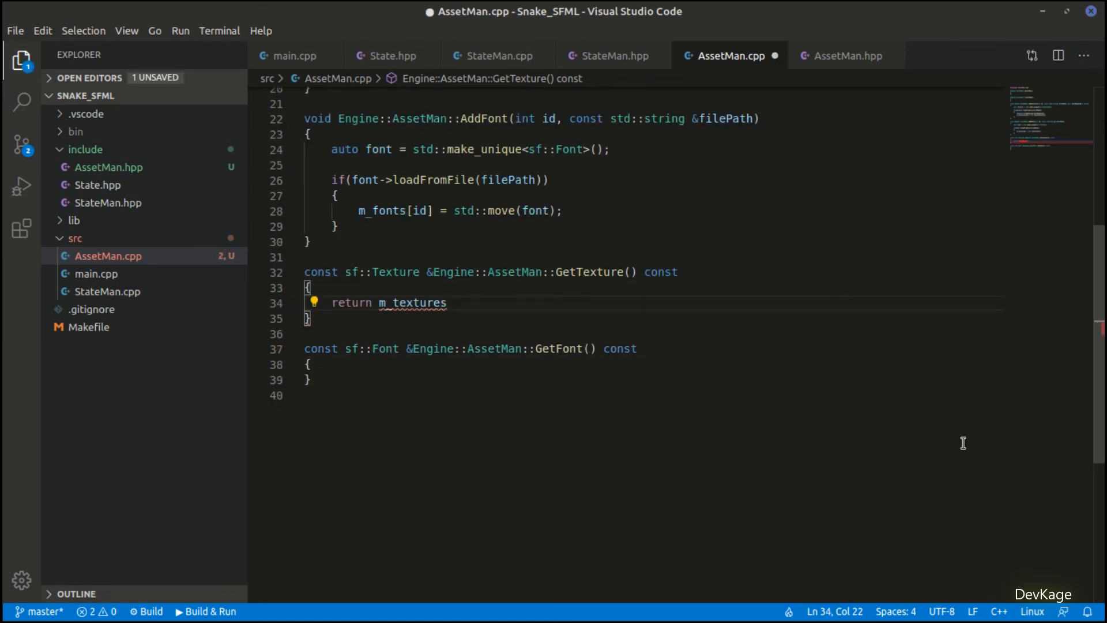
Step: Add int id to GetTexture and GetFont, with GetTexture returning *(m_textures.at(id).get())
{"action": "type", "text": ".at("}
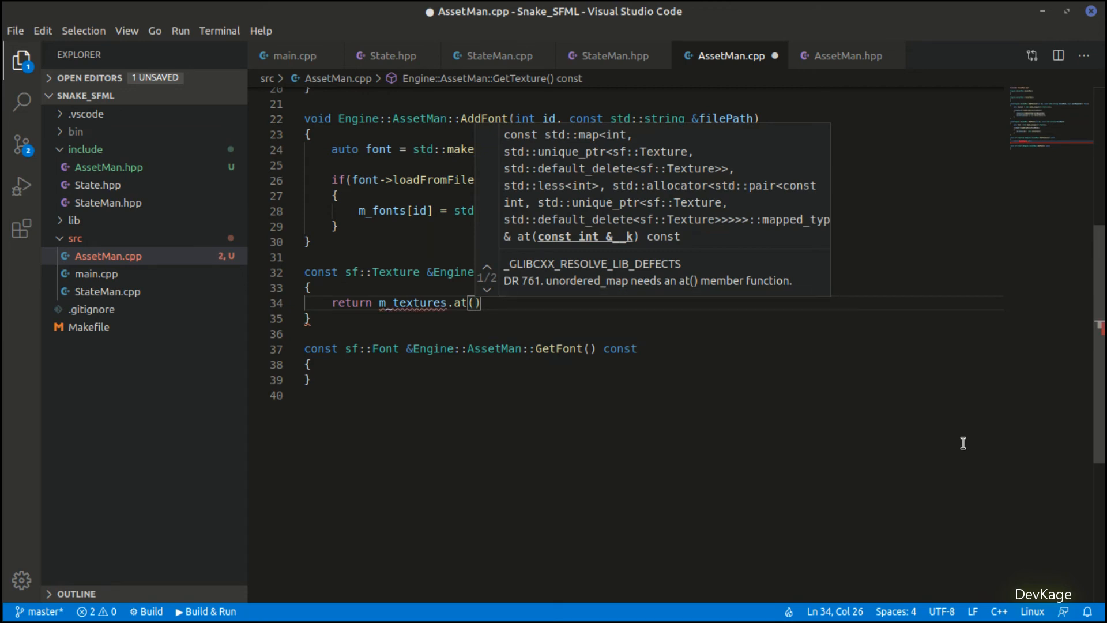
{"action": "left_click", "coordinate": [844, 56]}
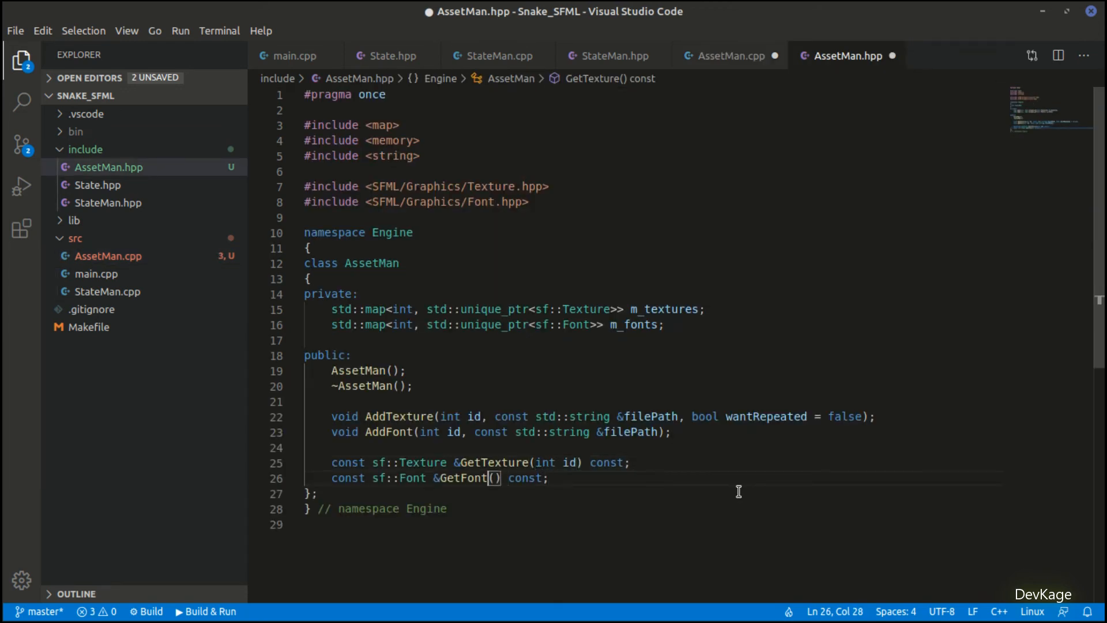
{"action": "type", "text": "int id"}
{"action": "type", "text": "const sf::Font &Engine::AssetMan::GetFont(i) const"}
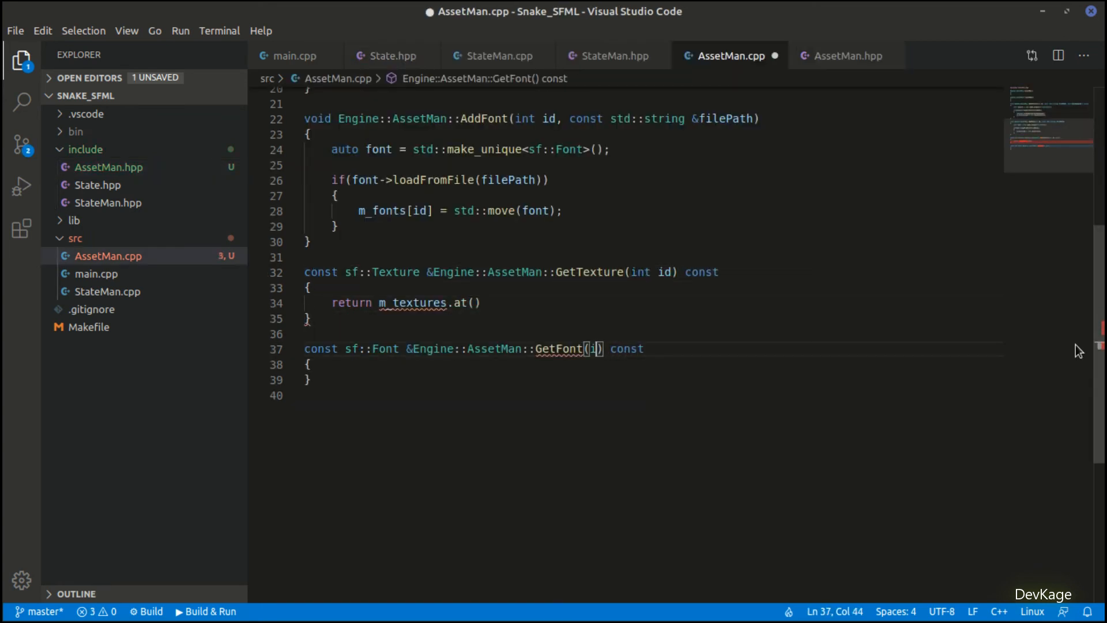
{"action": "type", "text": "id"}
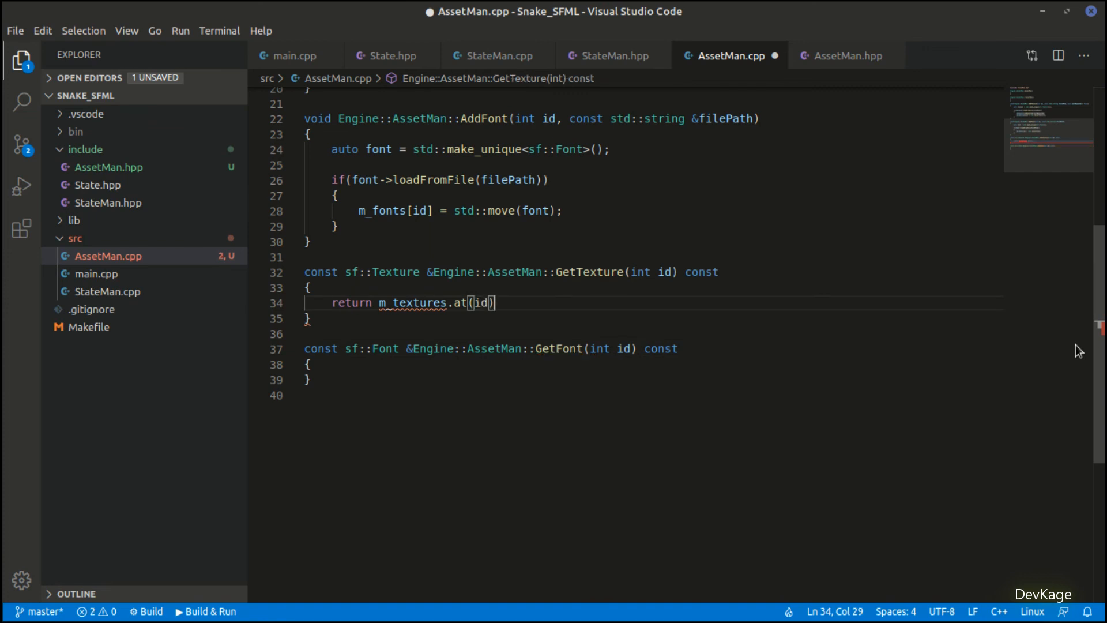
{"action": "type", "text": ".get"}
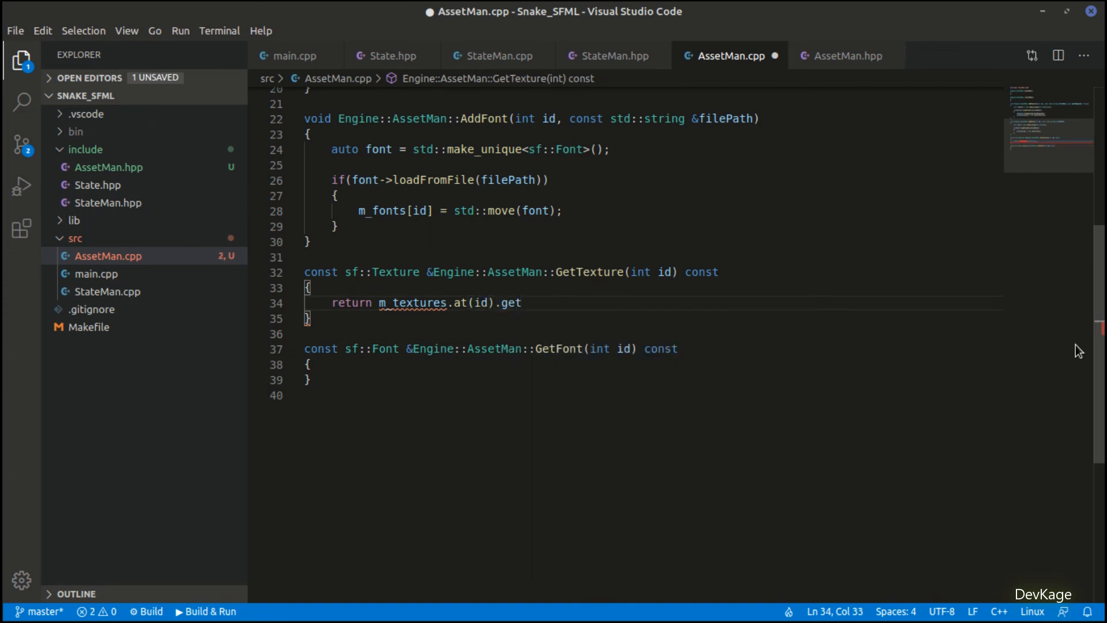
{"action": "type", "text": "();"}
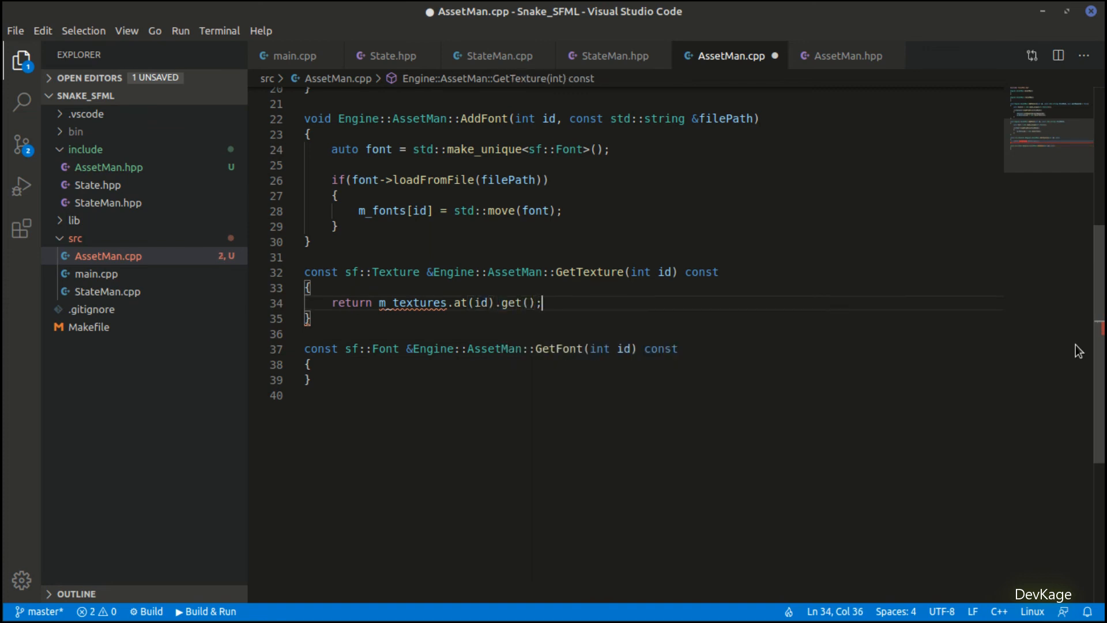
{"action": "left_click_drag", "start_coordinate": [541, 302], "coordinate": [379, 302]}
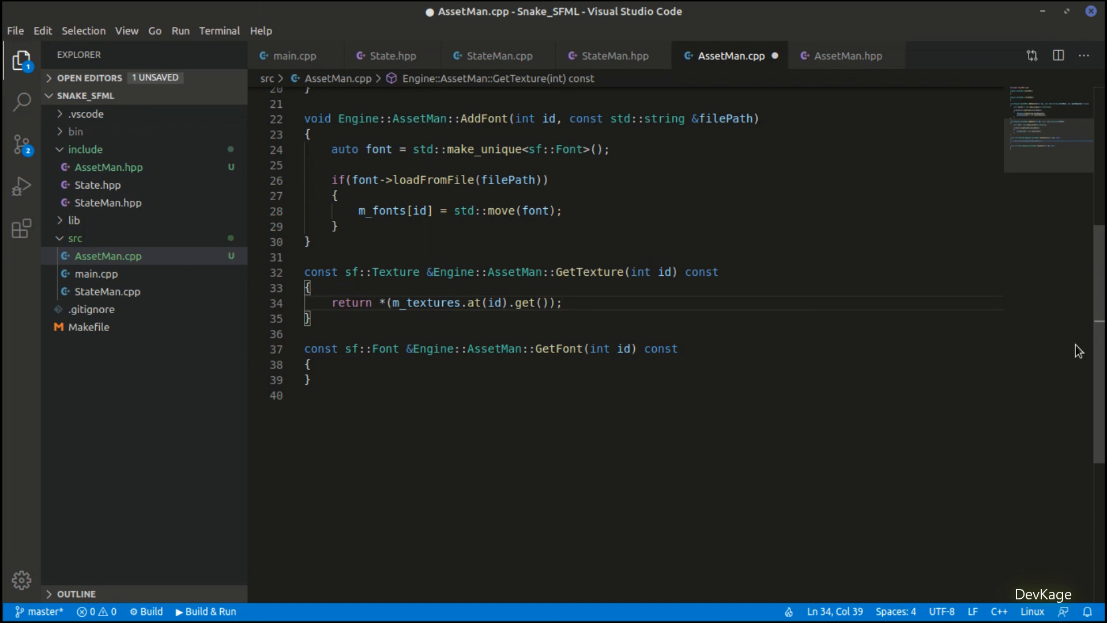
Step: Have GetFont return *(m_fonts.at(id).get()); and save AssetMan.cpp
{"action": "left_click", "coordinate": [309, 364]}
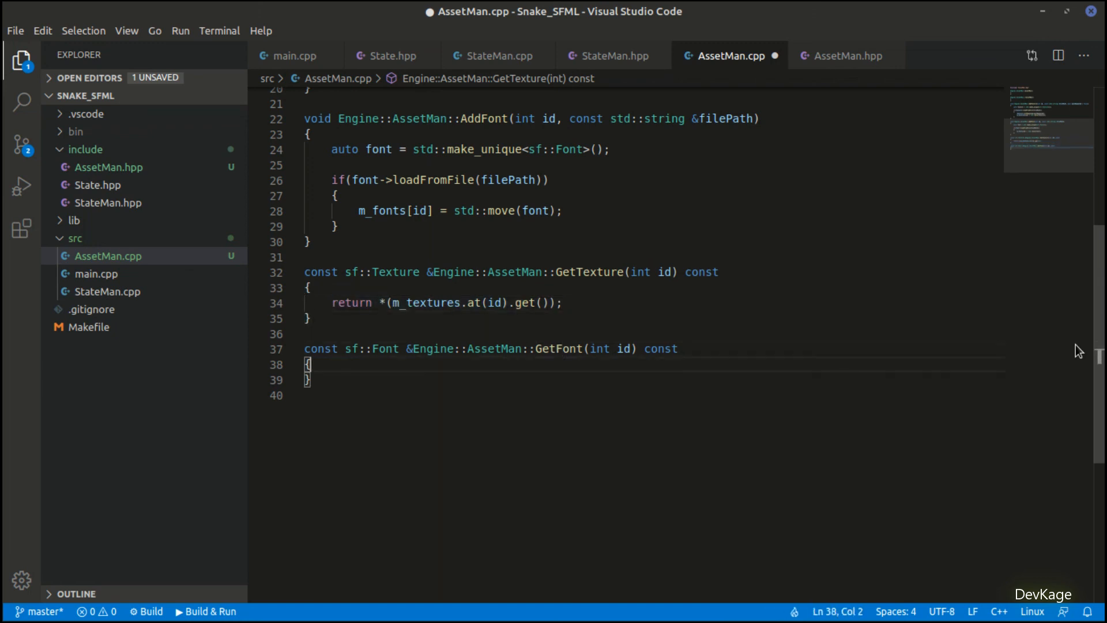
{"action": "type", "text": "return *(m_textures.at(id).get());"}
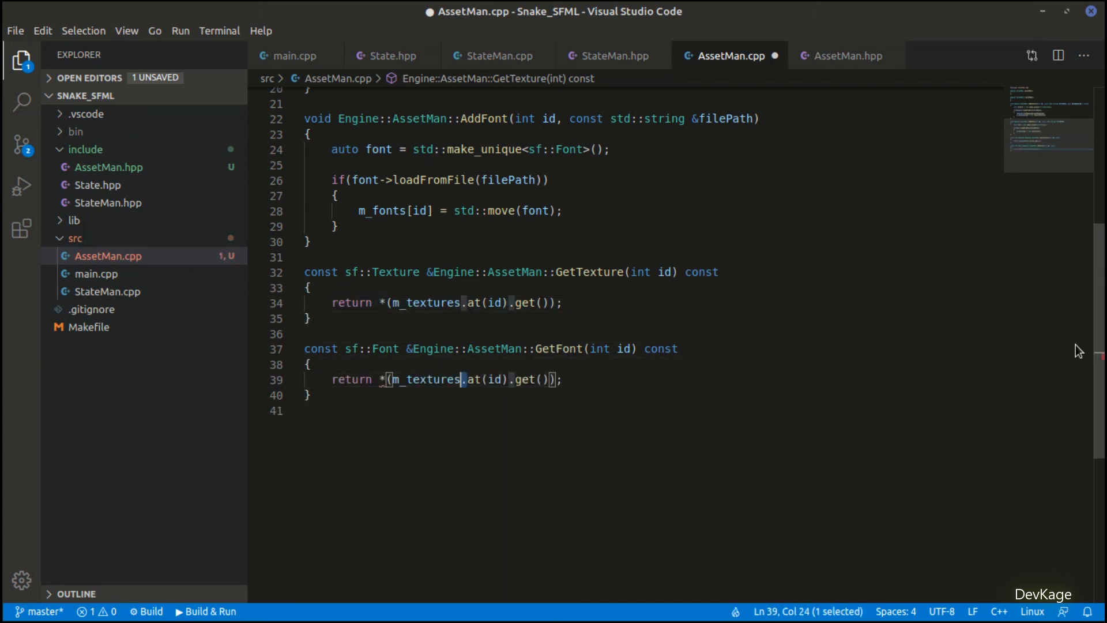
{"action": "type", "text": "n"}
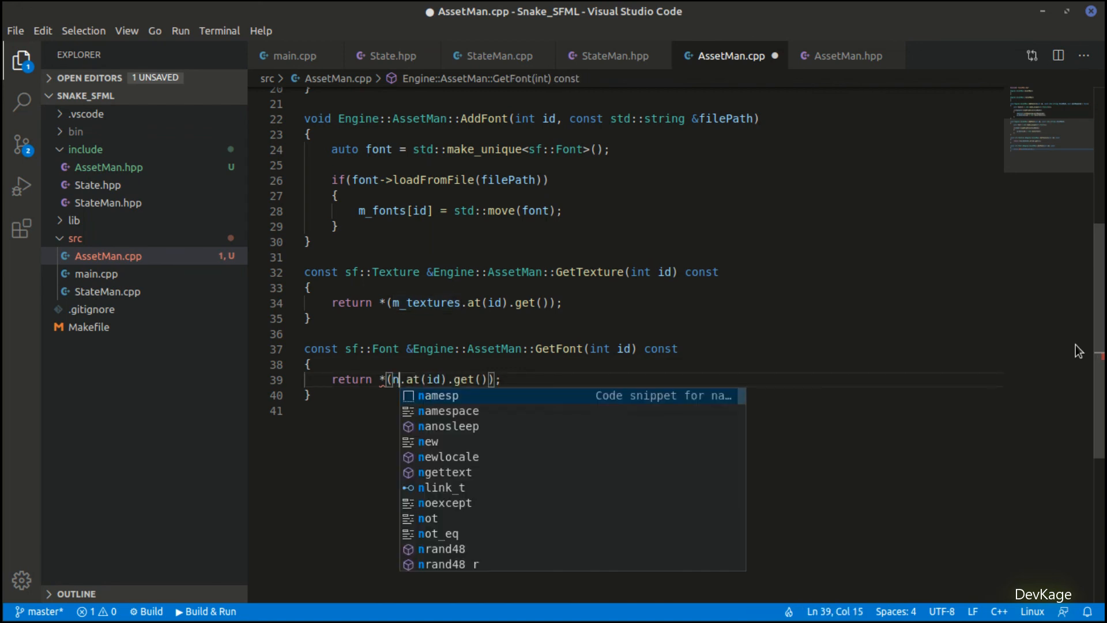
{"action": "type", "text": "_fonts"}
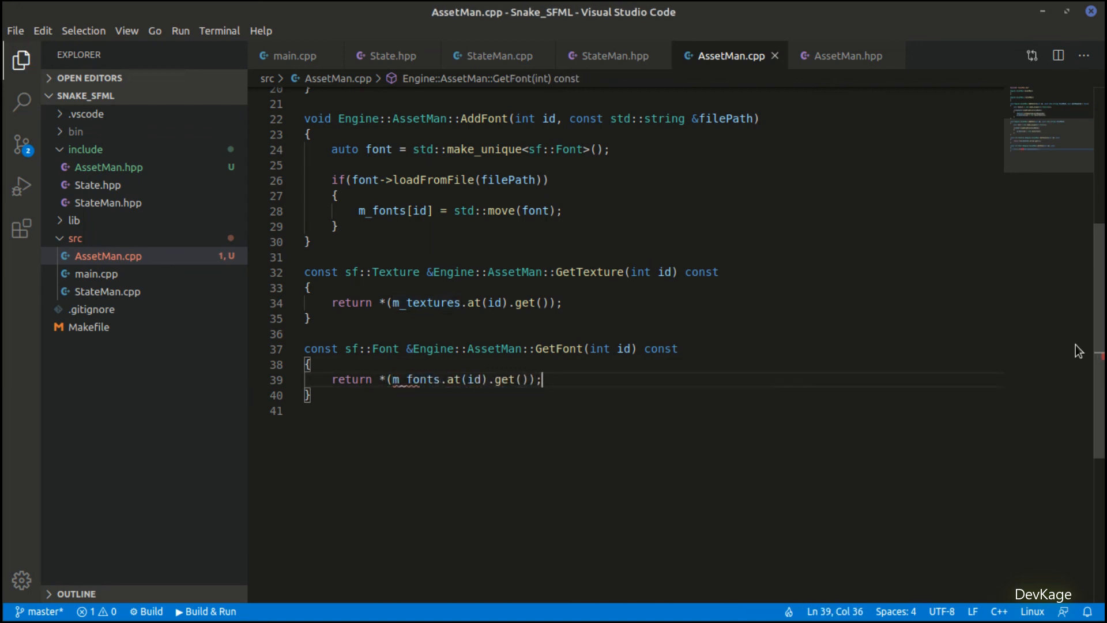
{"action": "key", "text": "ctrl+s"}
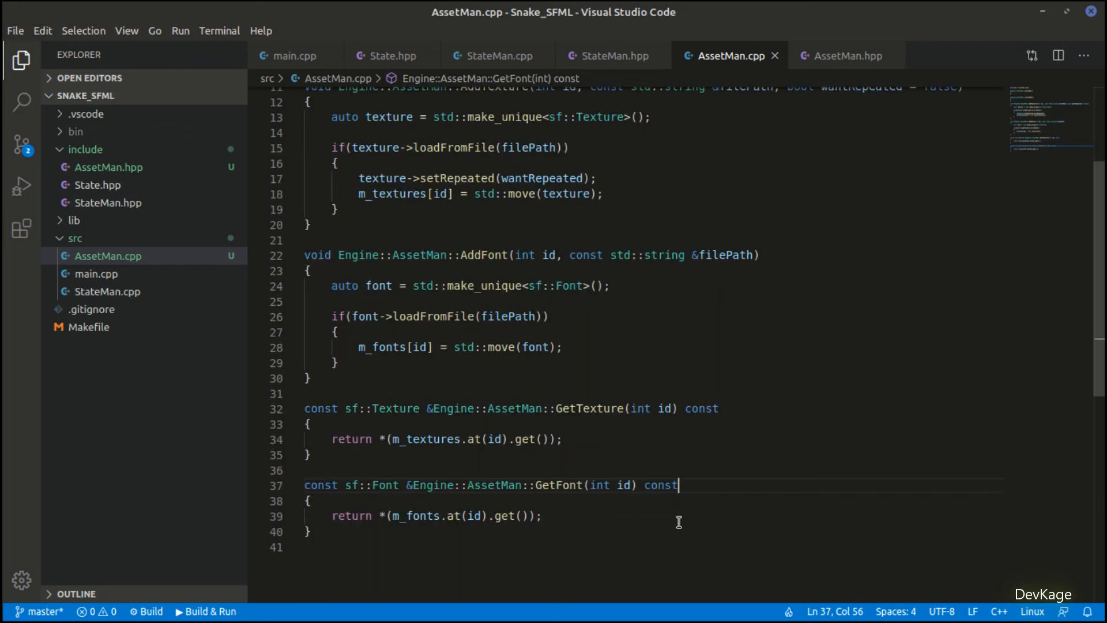
{"action": "left_click", "coordinate": [542, 516]}
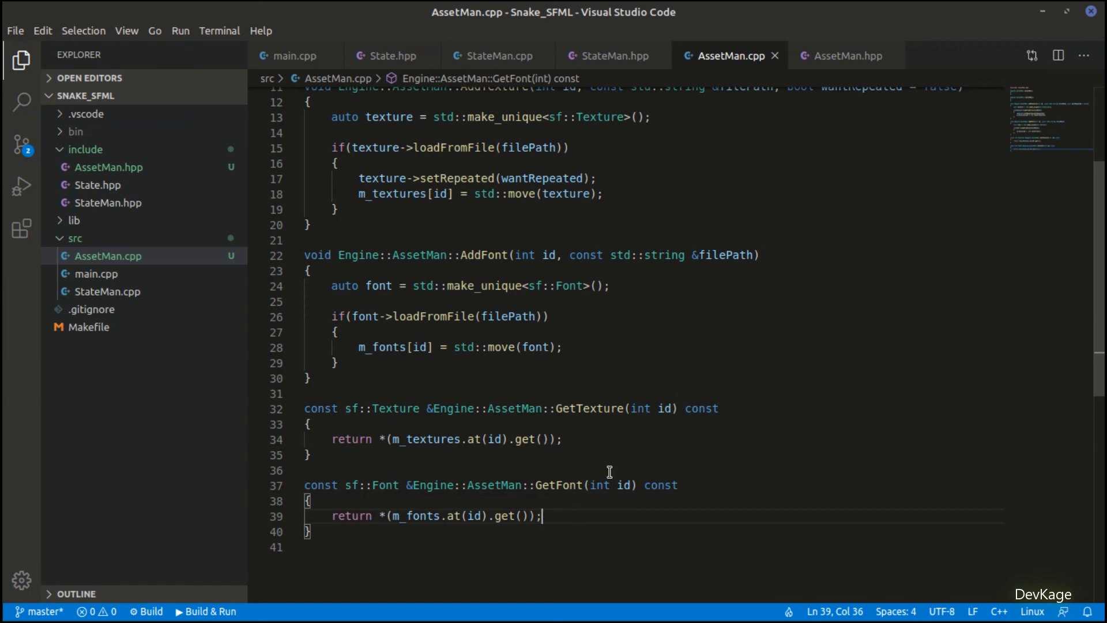